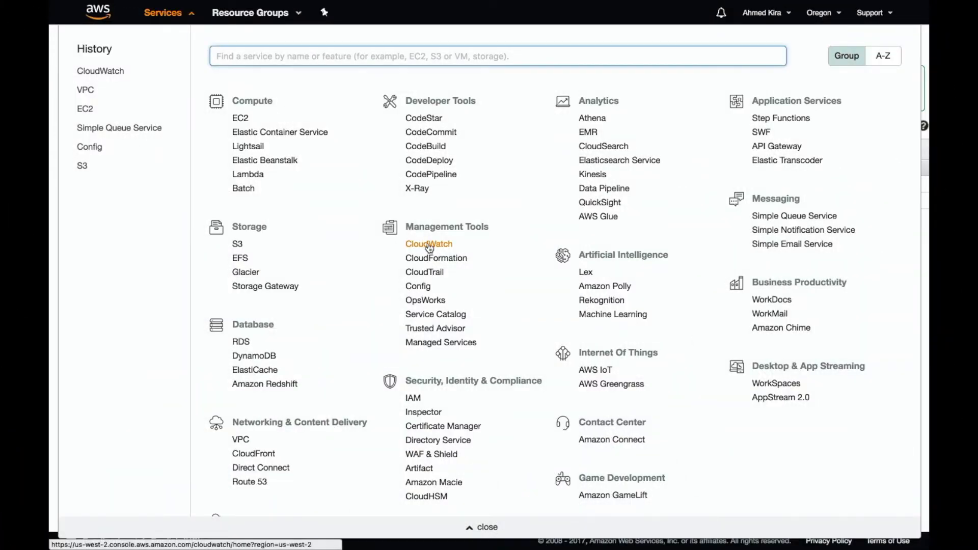
Start creating a new log group from the CloudWatch log groups list.
left_click(428, 245)
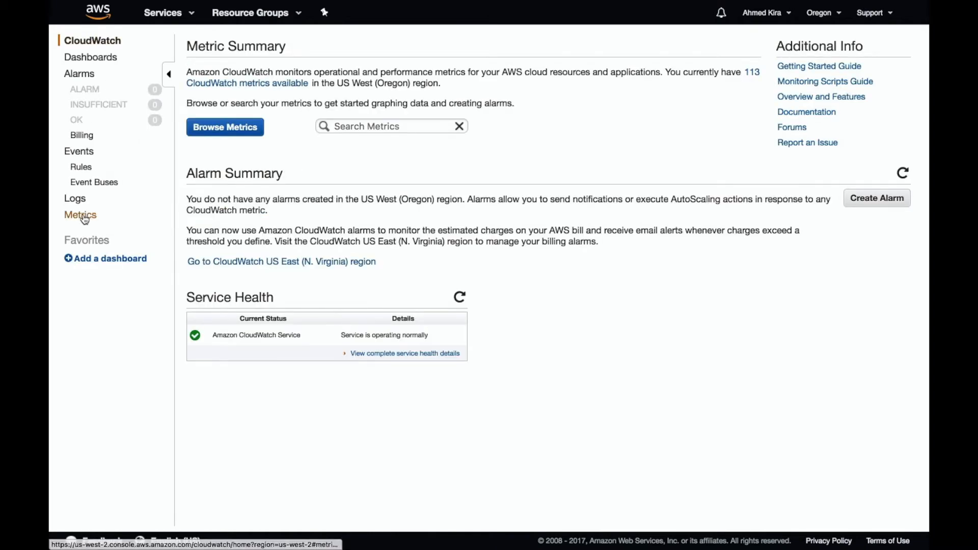
left_click(74, 198)
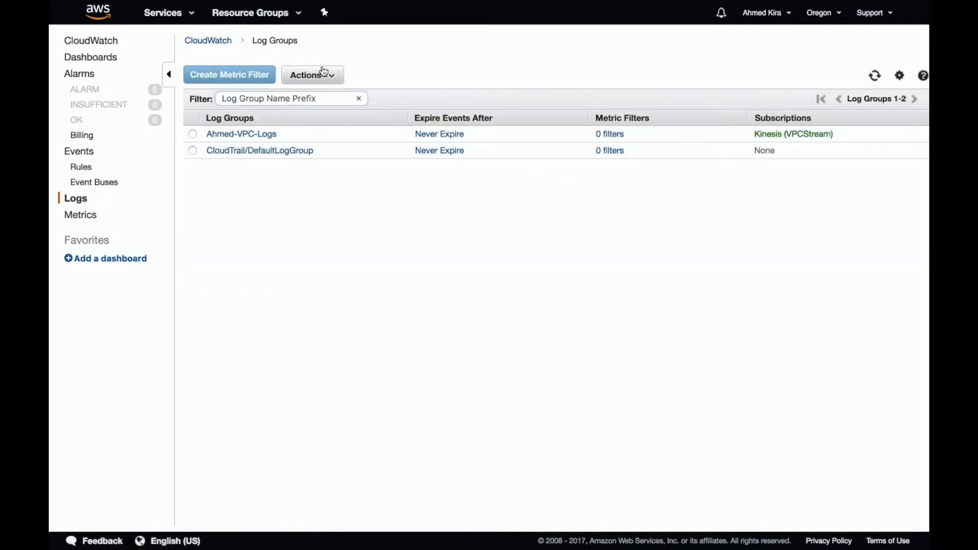
left_click(312, 75)
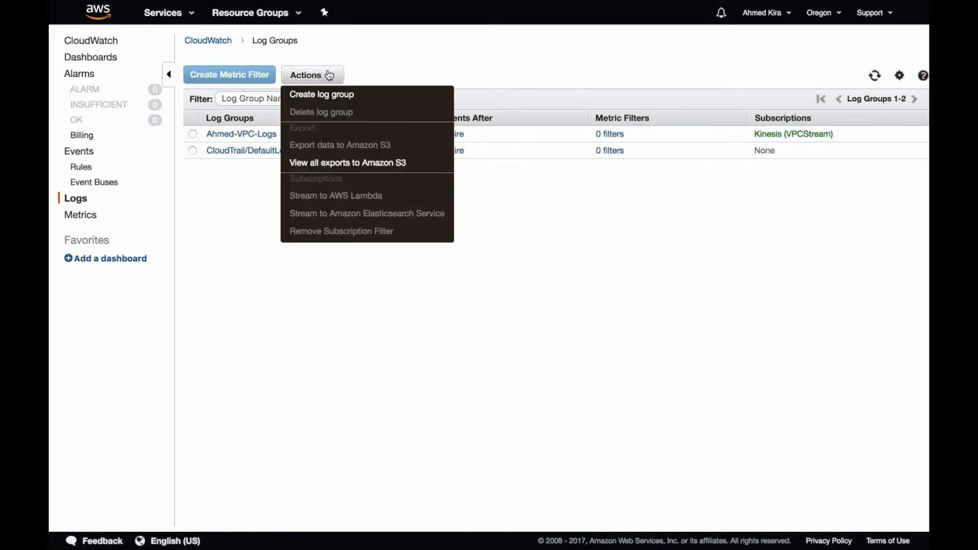
left_click(321, 94)
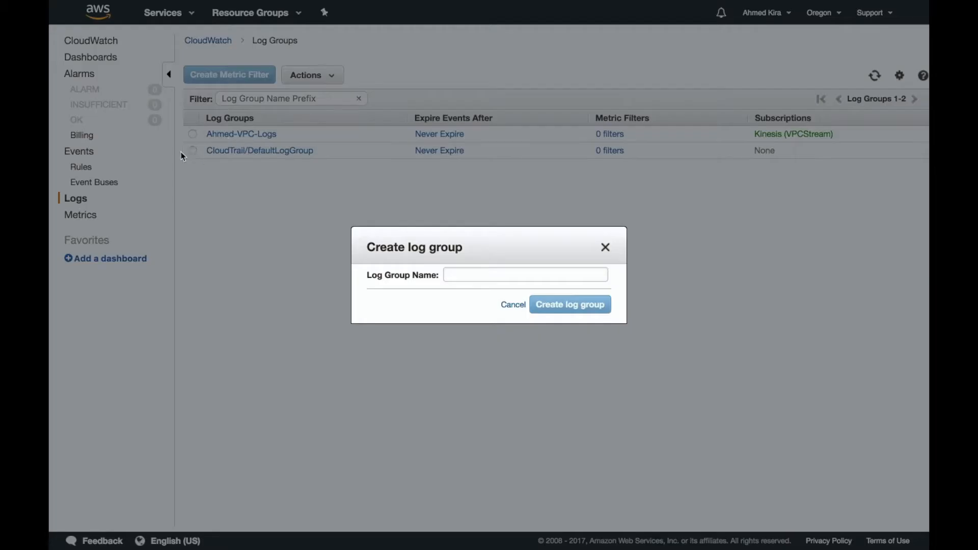
Name the log group NewLogGroupForVPCs and create it.
left_click(526, 275)
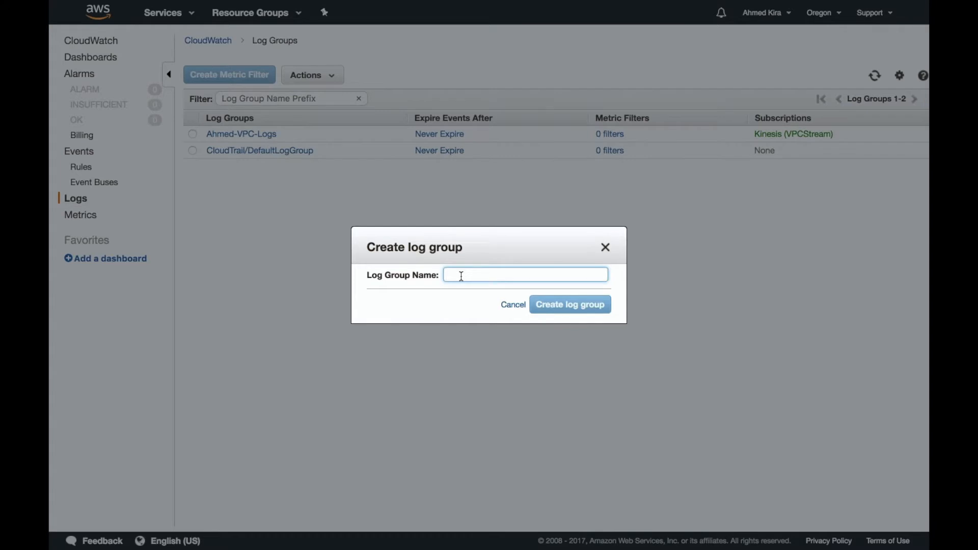
type("NewLogGroup")
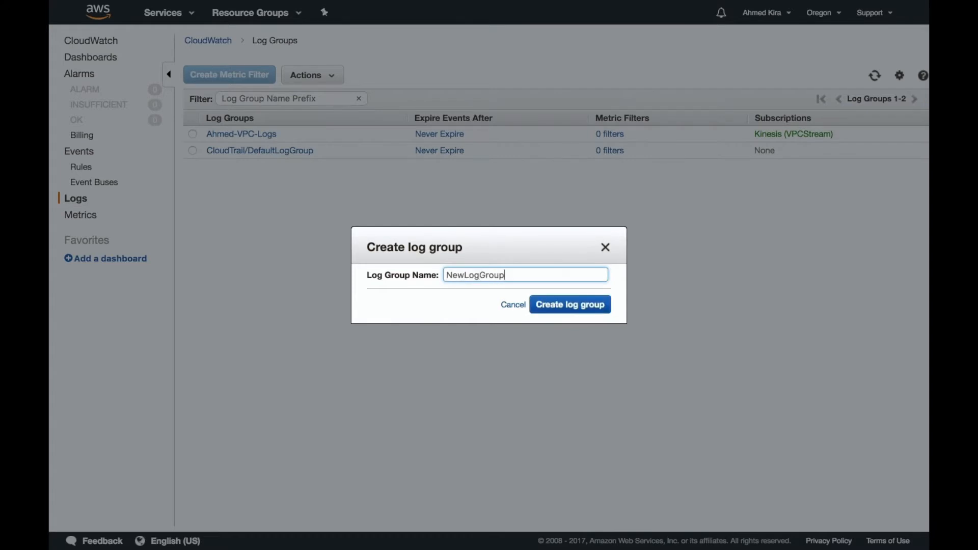
type("ForVPC")
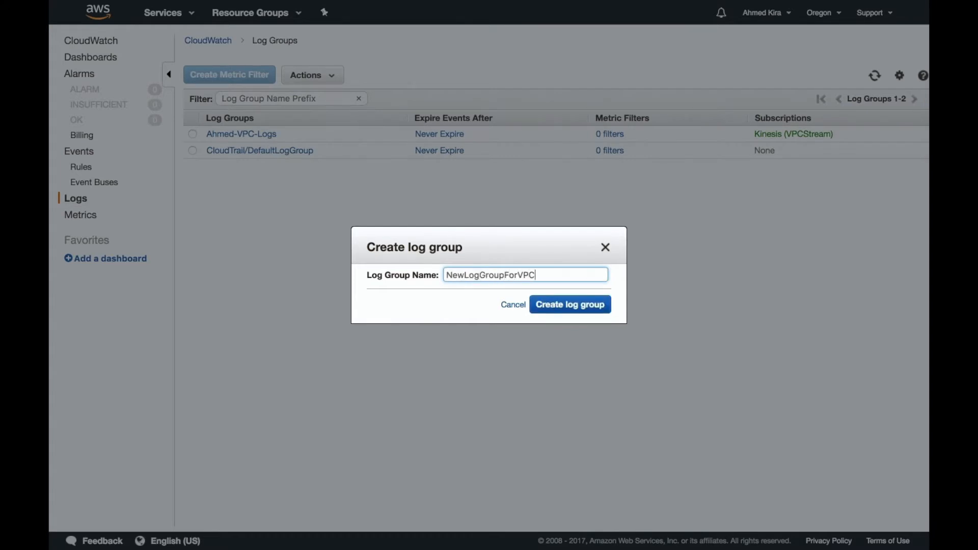
left_click(570, 304)
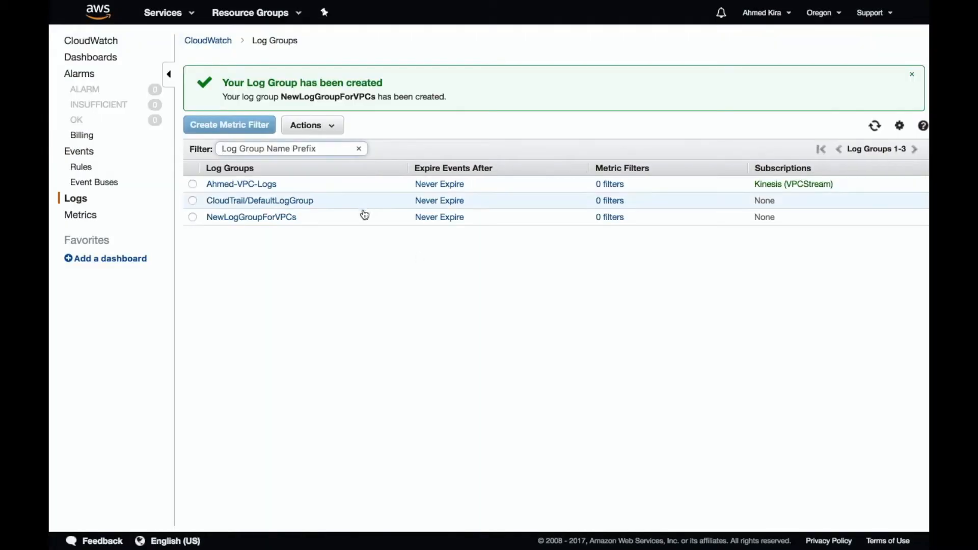
left_click(162, 13)
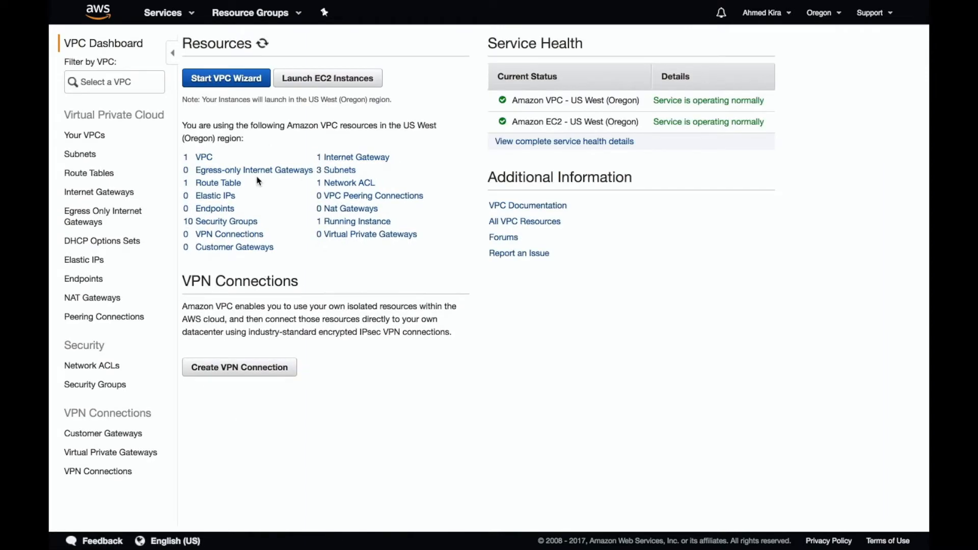
mouse_move(202, 159)
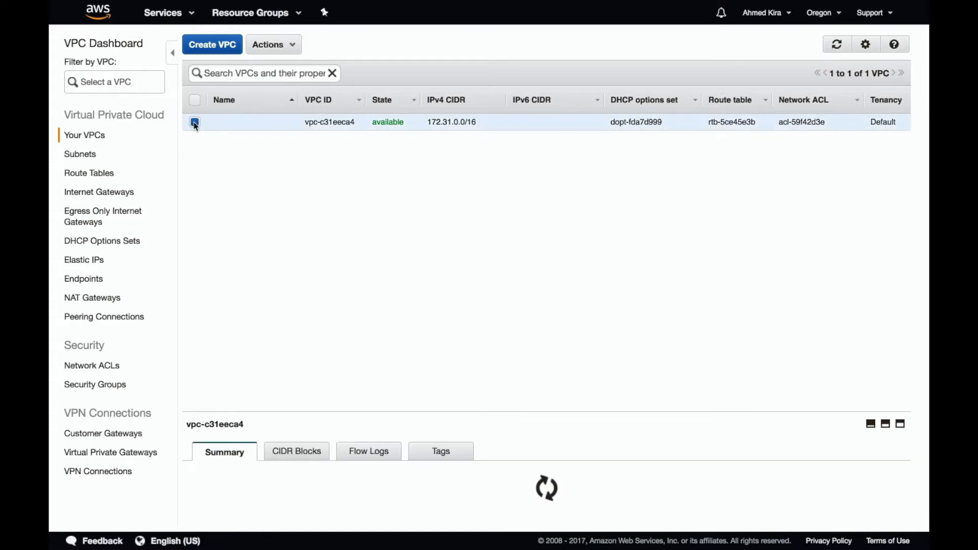
Start a flow log for the VPC using the Add-onSplunkec2Role IAM role.
left_click(275, 44)
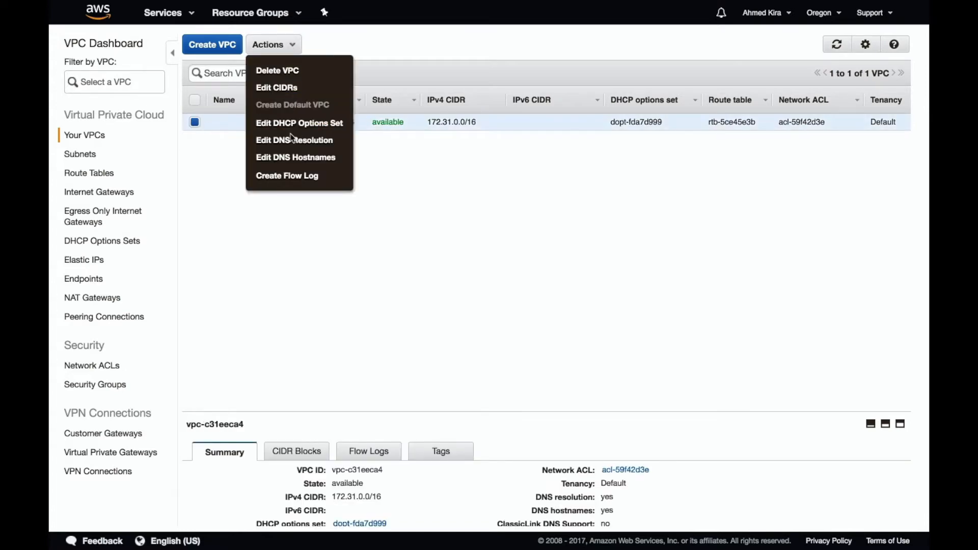
left_click(288, 175)
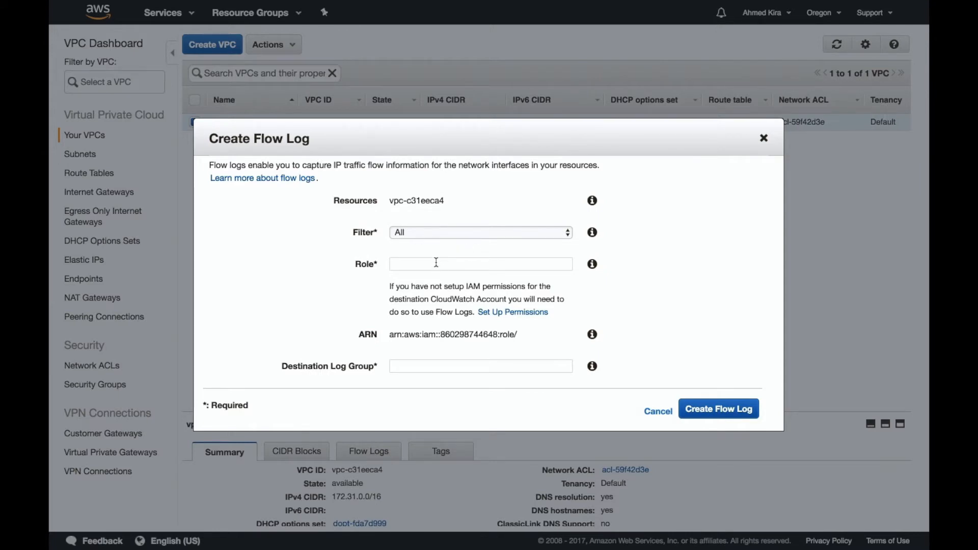
left_click(481, 263)
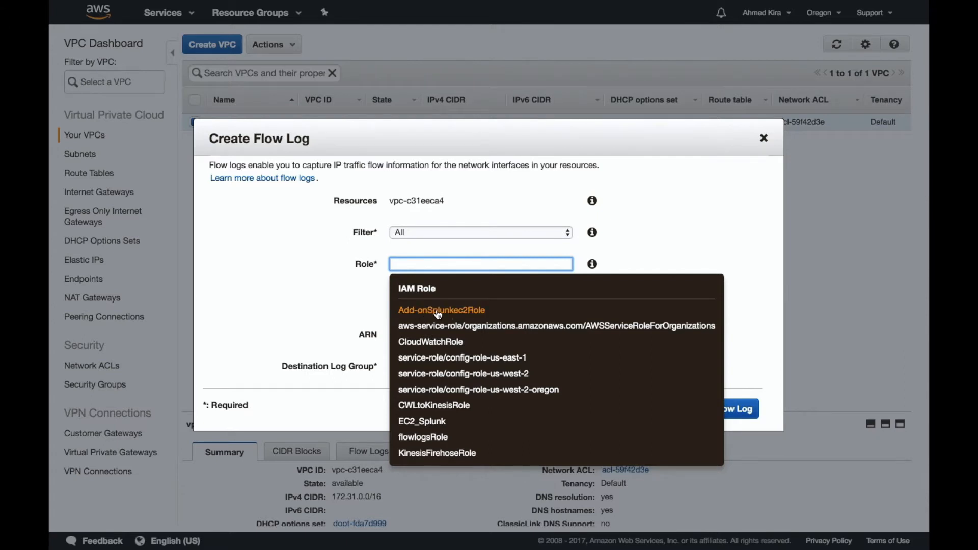
left_click(441, 310)
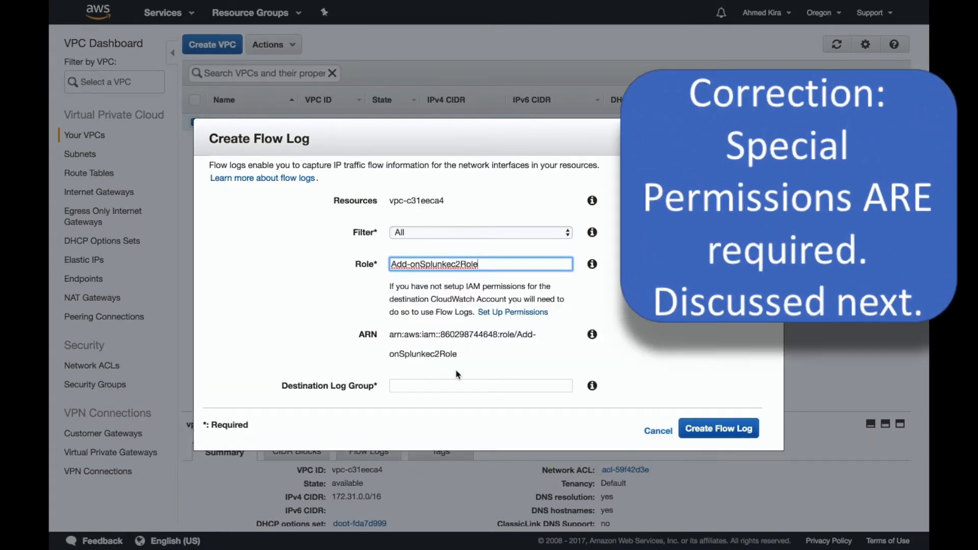
Send the flow log to NewLogGroupForVPCs, create it and view the VPC's flow logs.
left_click(480, 386)
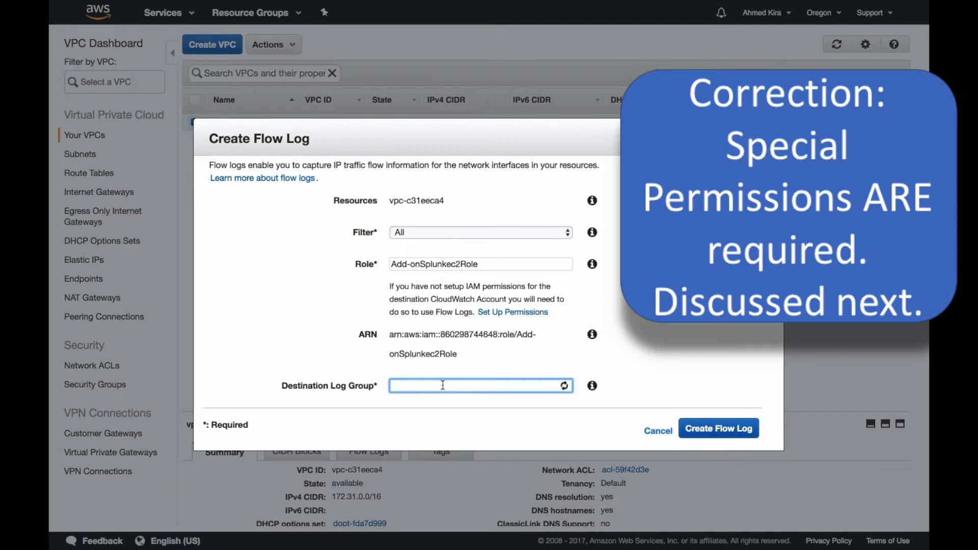
left_click(480, 385)
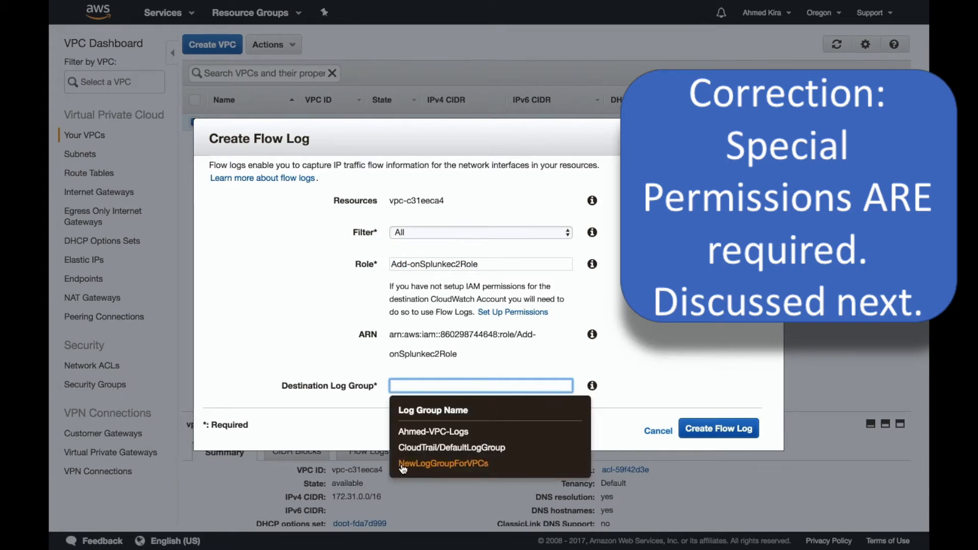
left_click(444, 462)
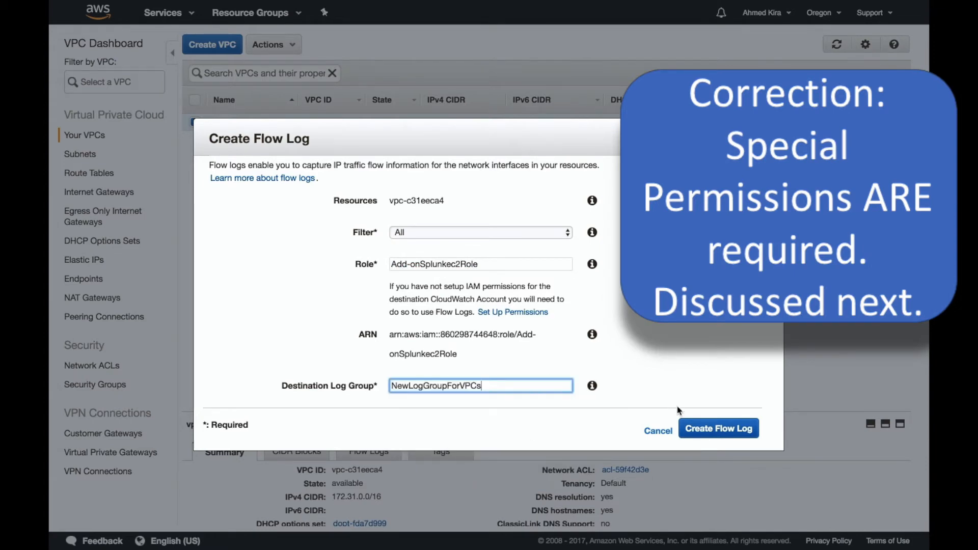
left_click(720, 428)
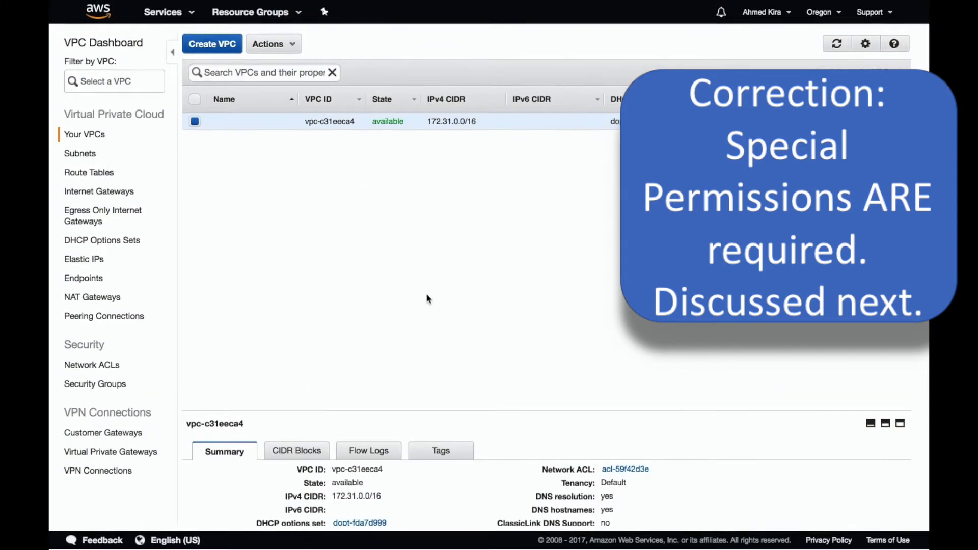
left_click(368, 450)
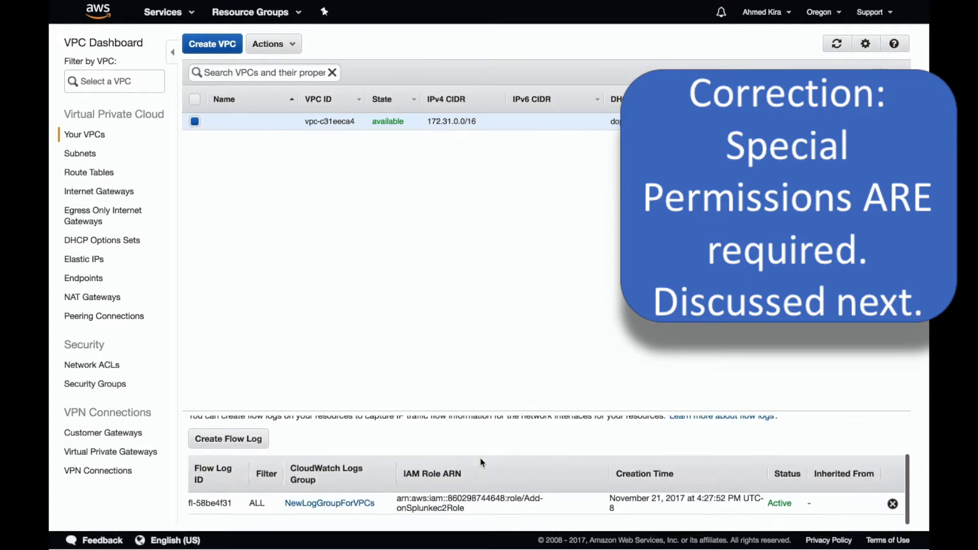
mouse_move(502, 332)
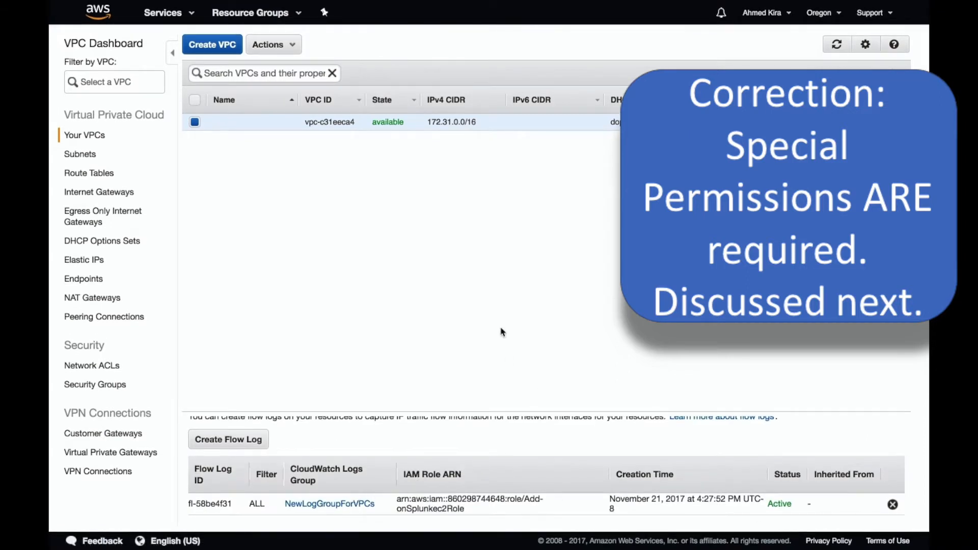
Return to CloudWatch log groups and select NewLogGroupForVPCs.
left_click(163, 13)
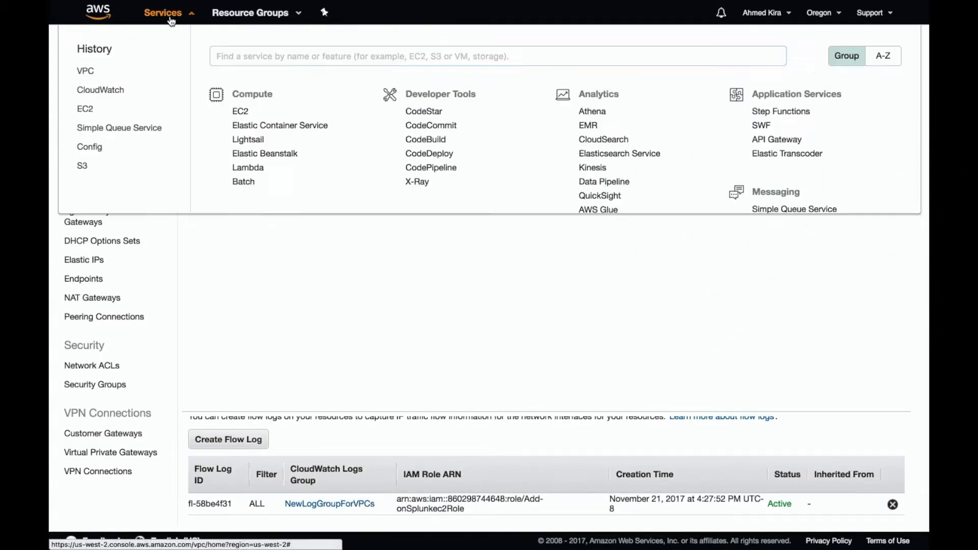
left_click(100, 89)
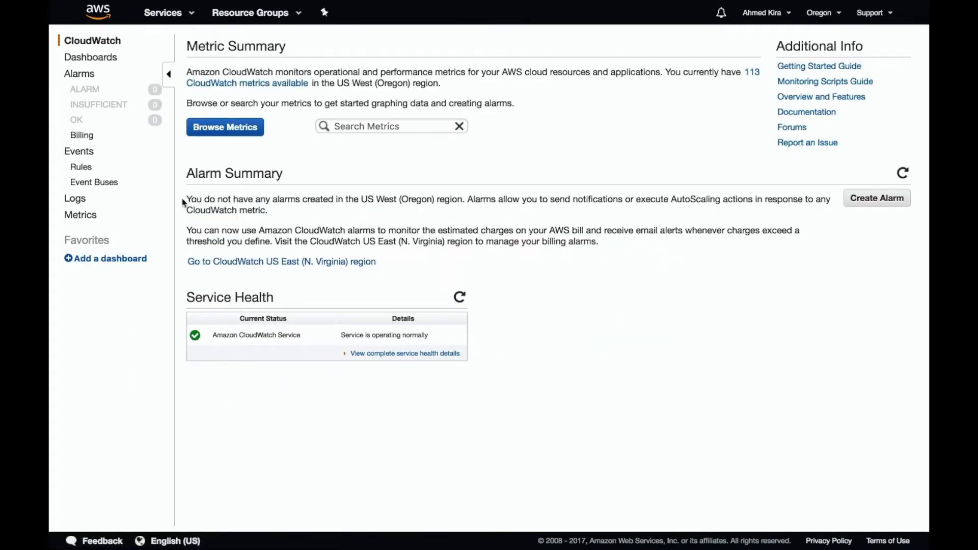
left_click(75, 197)
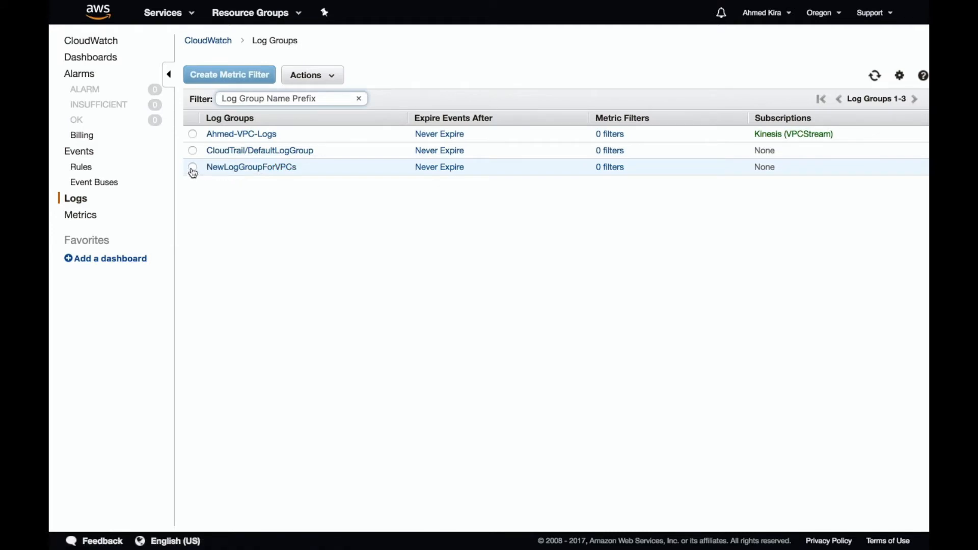
left_click(311, 75)
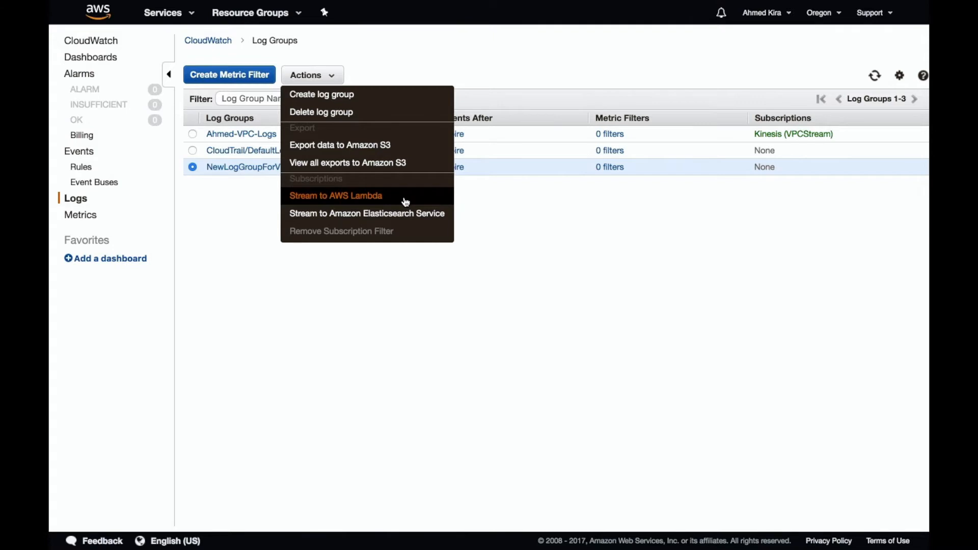
mouse_move(449, 234)
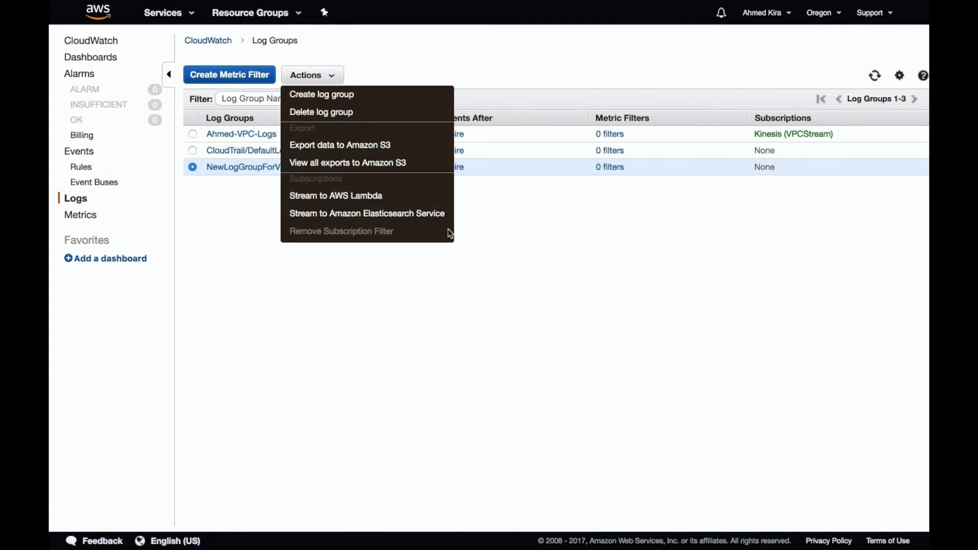
mouse_move(446, 237)
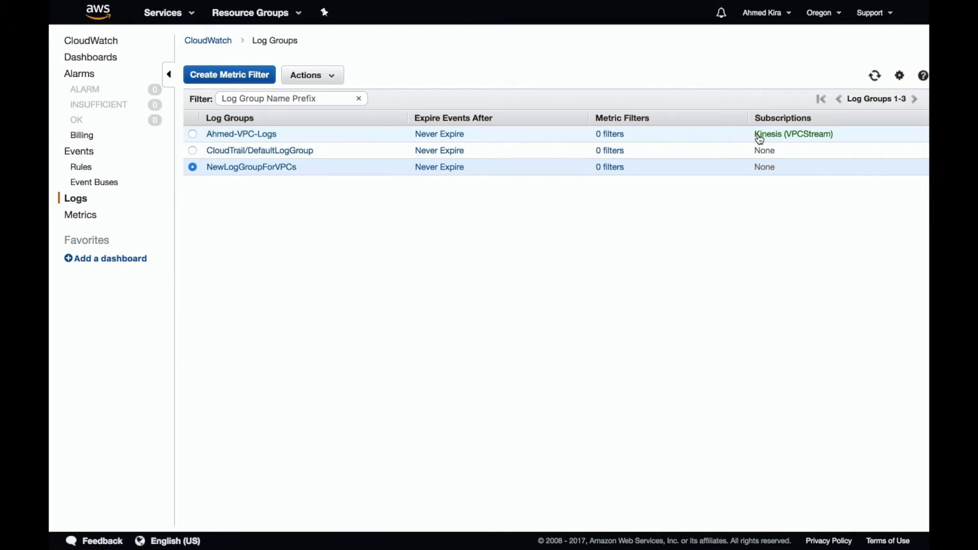
Find and open the Kinesis service from the AWS services list.
left_click(163, 14)
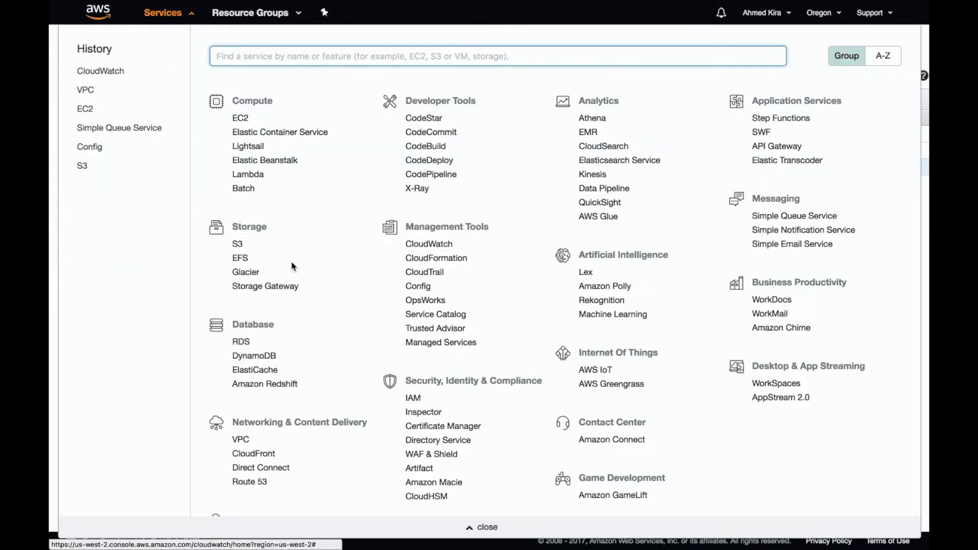
mouse_move(470, 369)
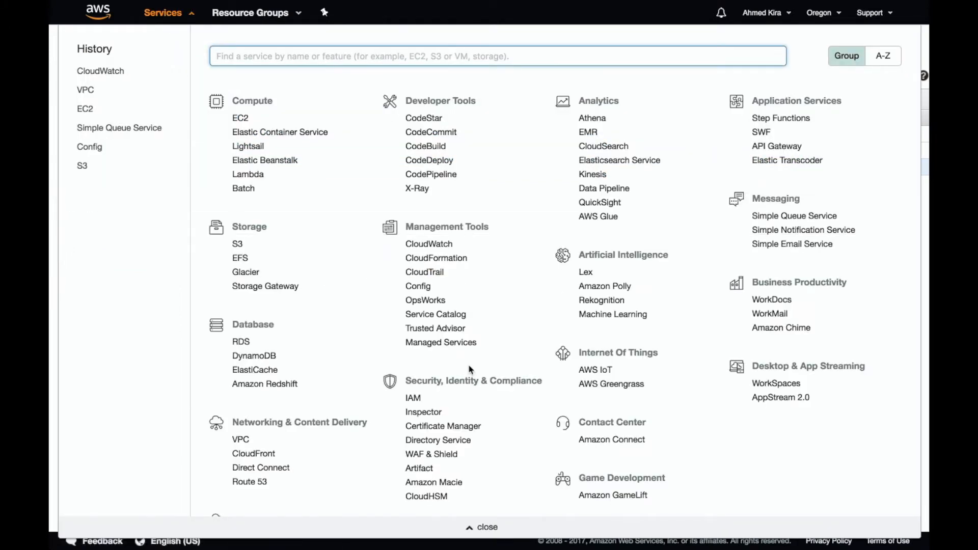
mouse_move(370, 325)
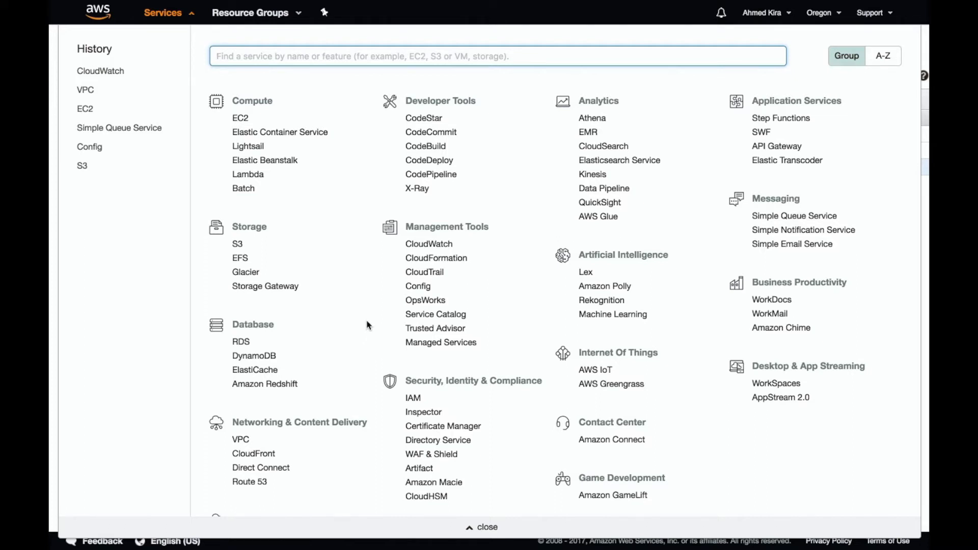
type("kine")
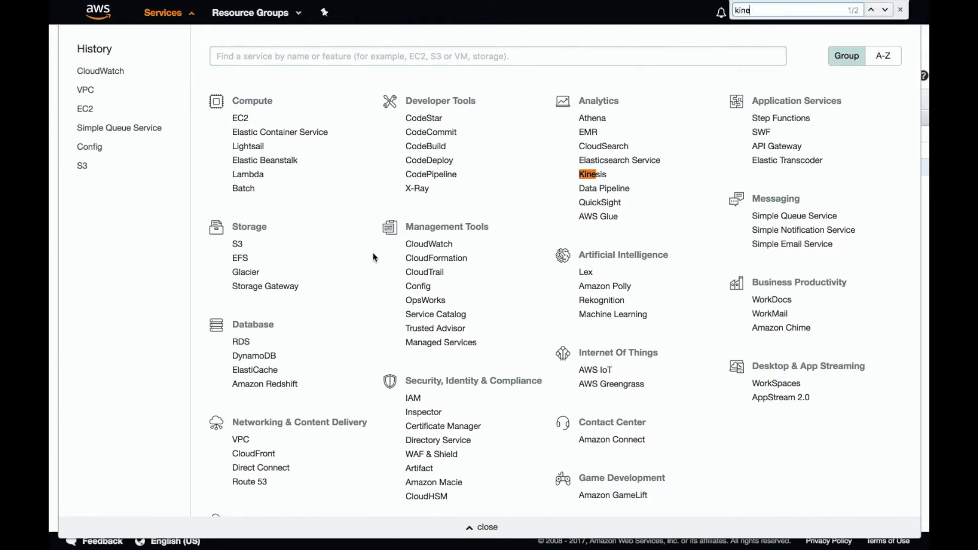
left_click(587, 174)
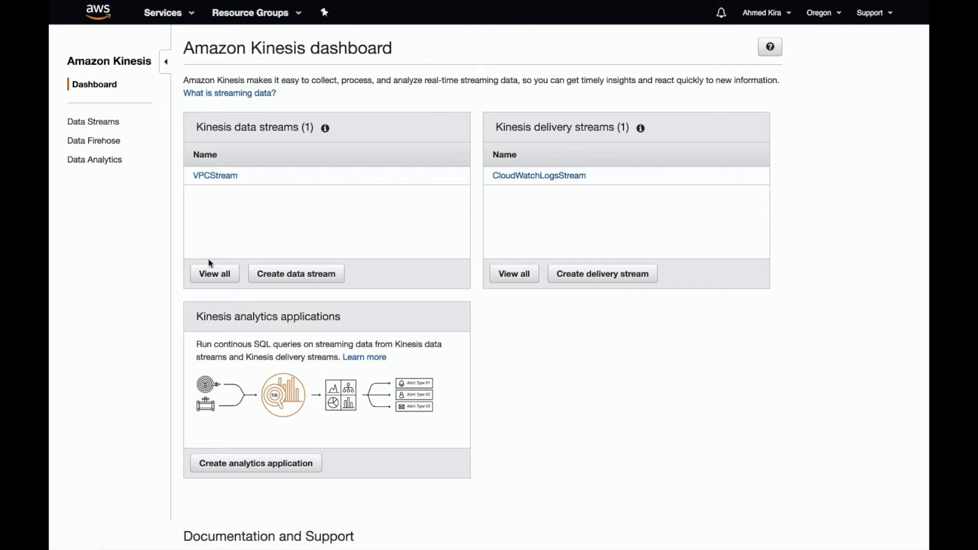
Create a Kinesis data stream named temp-stream with 1 shard.
left_click(297, 273)
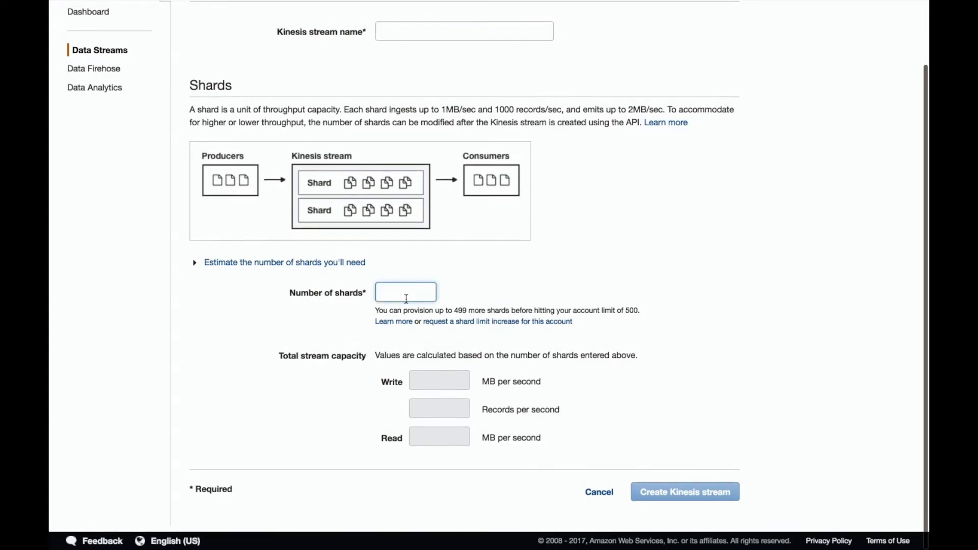
type("1")
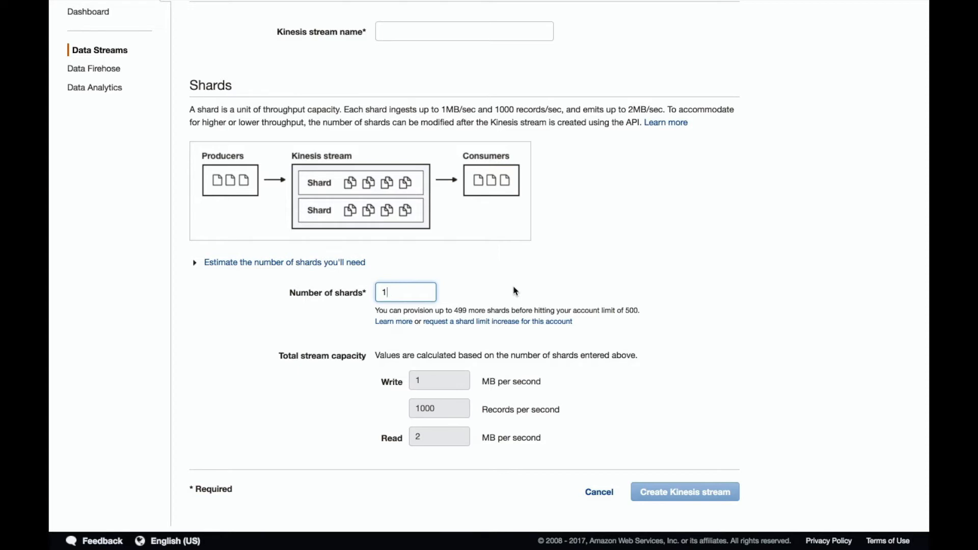
mouse_move(496, 138)
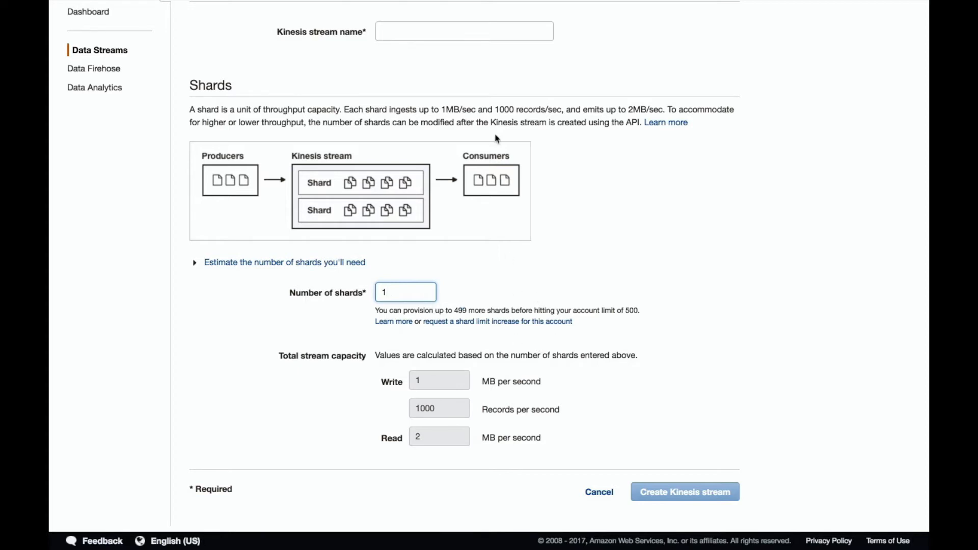
type("temp-")
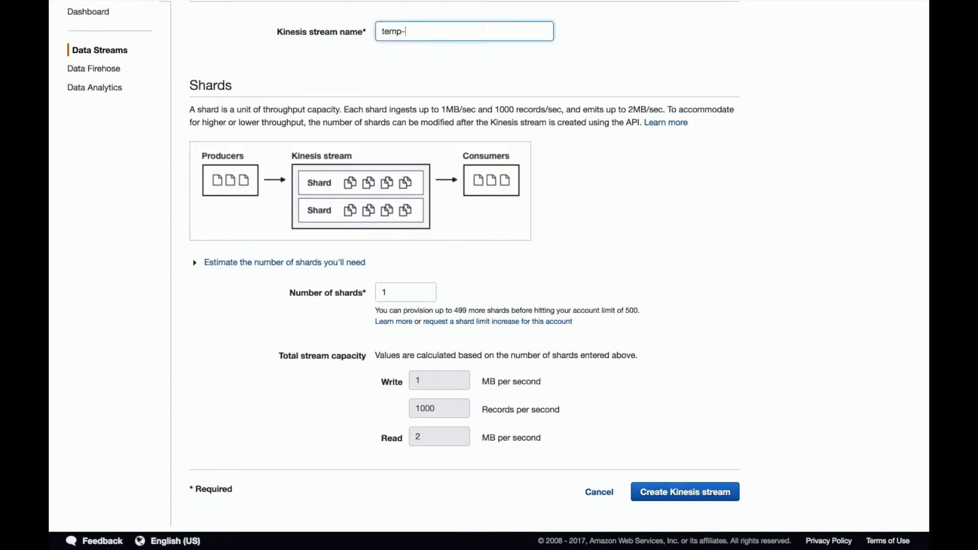
left_click(685, 492)
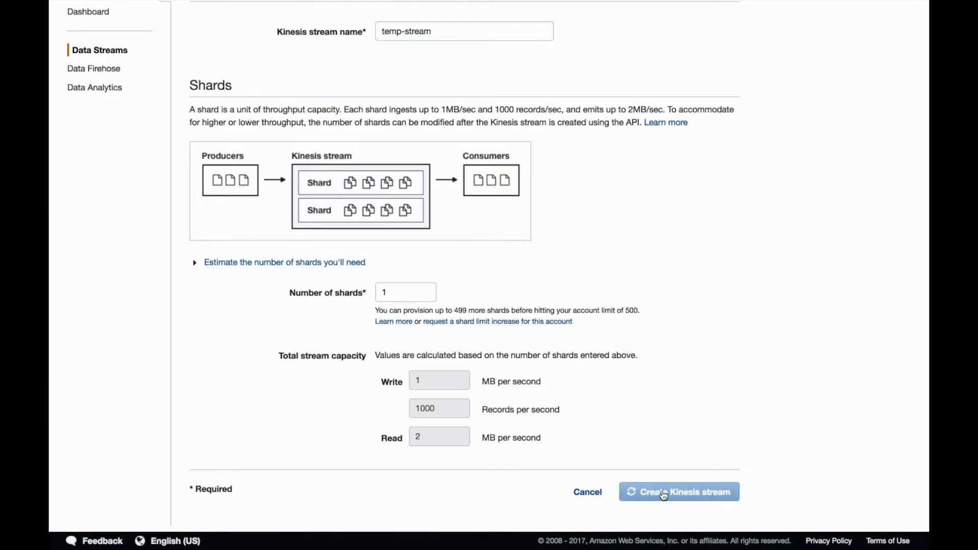
left_click(679, 492)
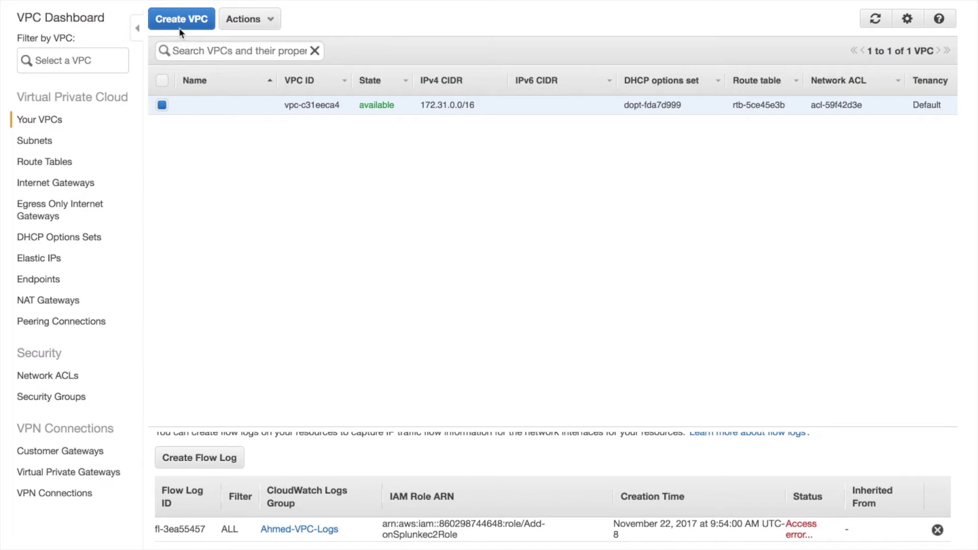
mouse_move(290, 507)
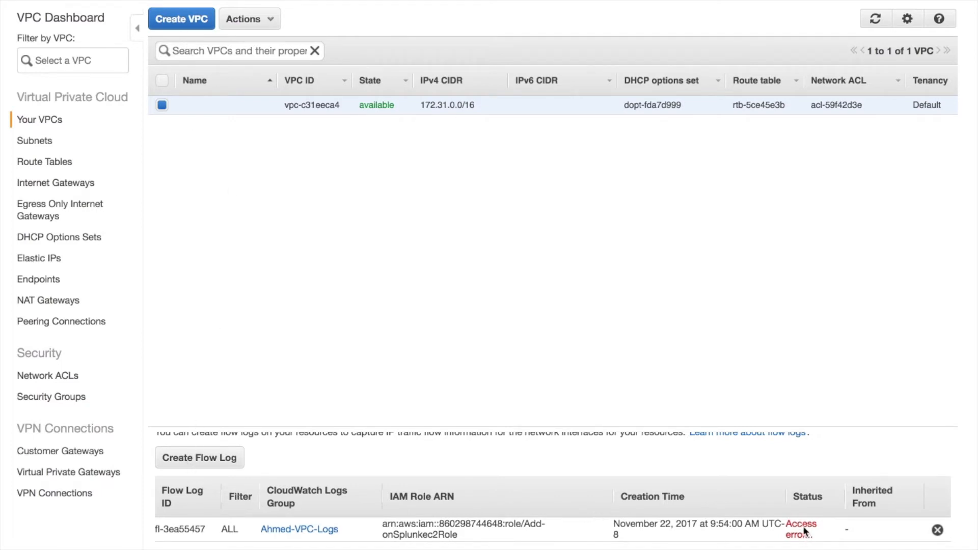
mouse_move(801, 532)
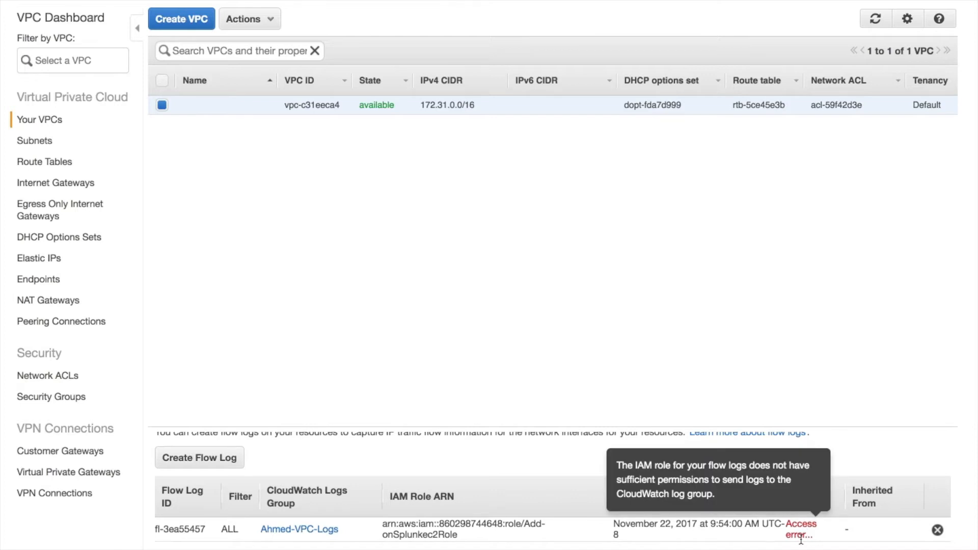
mouse_move(730, 542)
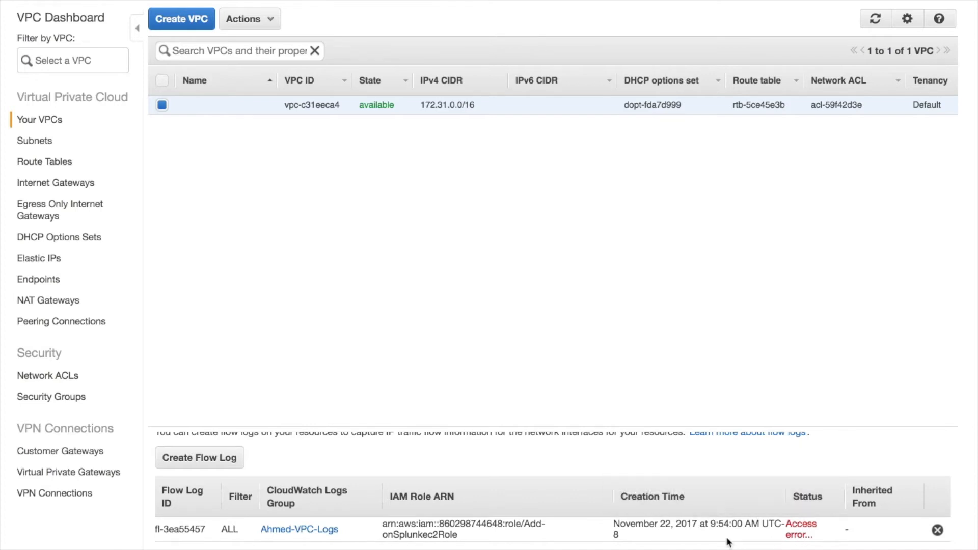
mouse_move(526, 530)
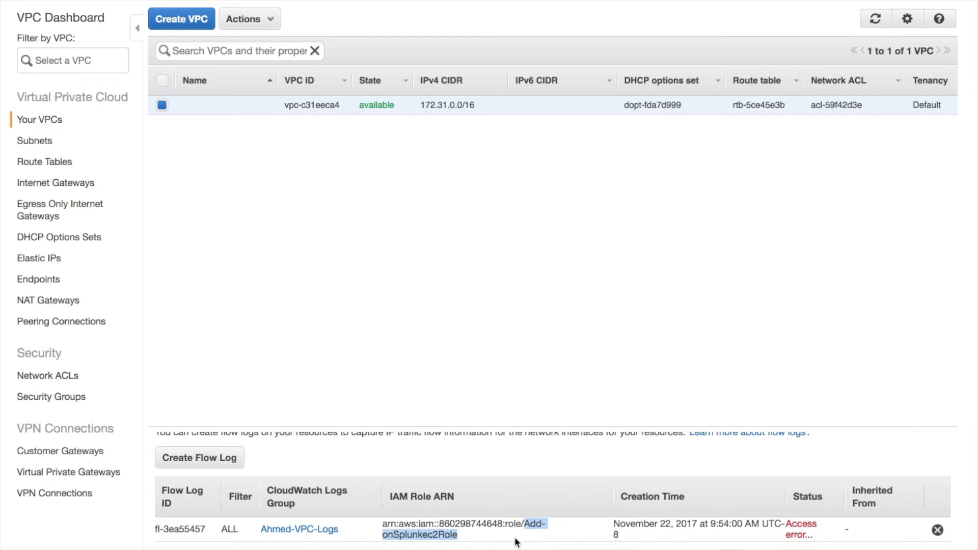
Delete the flow log showing the access error, bringing up its confirmation prompt.
left_click(938, 530)
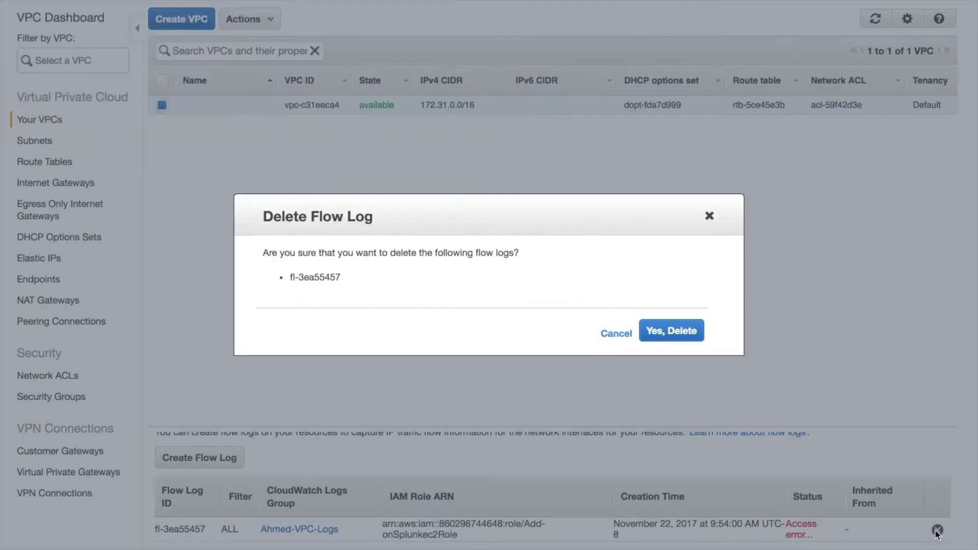
Confirm the deletion, start a new flow log and review the permissions role policy document.
left_click(671, 330)
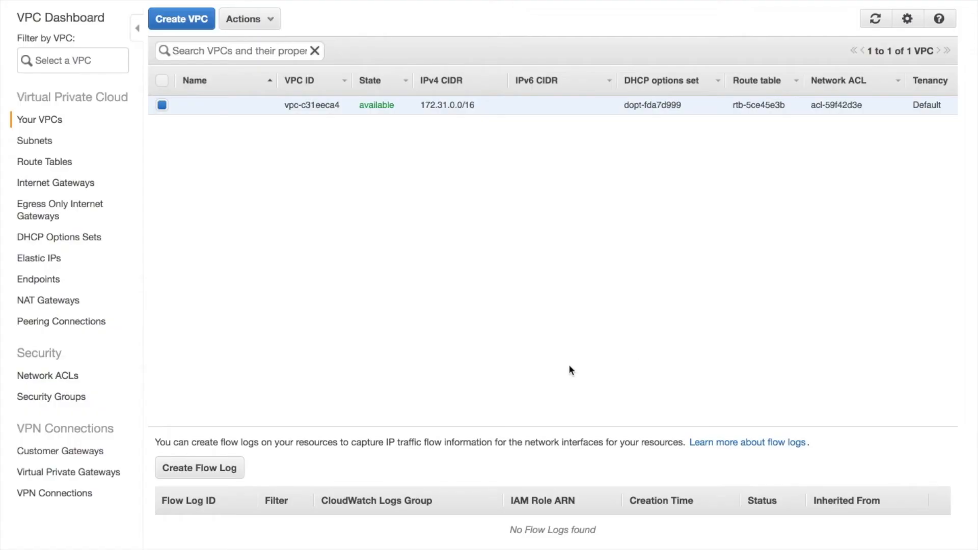
left_click(200, 468)
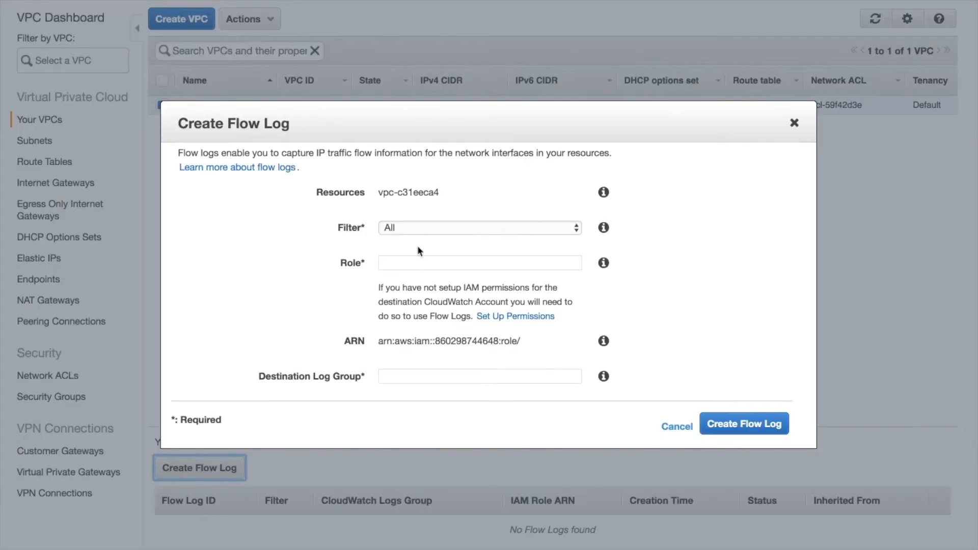
mouse_move(524, 283)
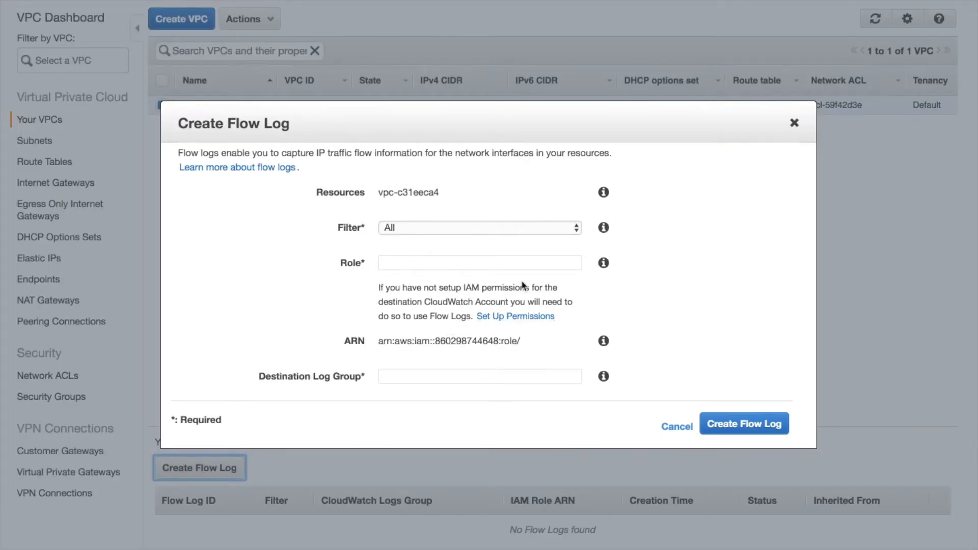
mouse_move(483, 326)
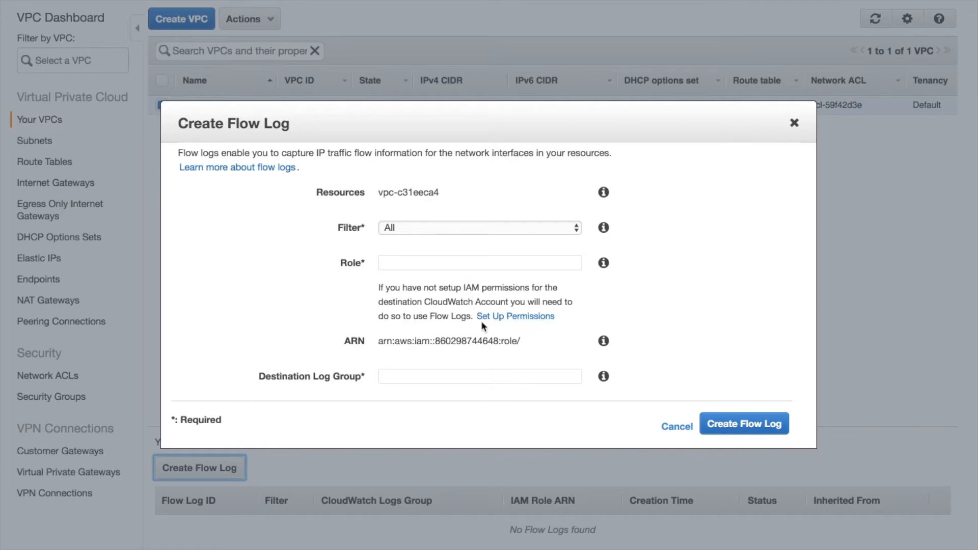
left_click(516, 316)
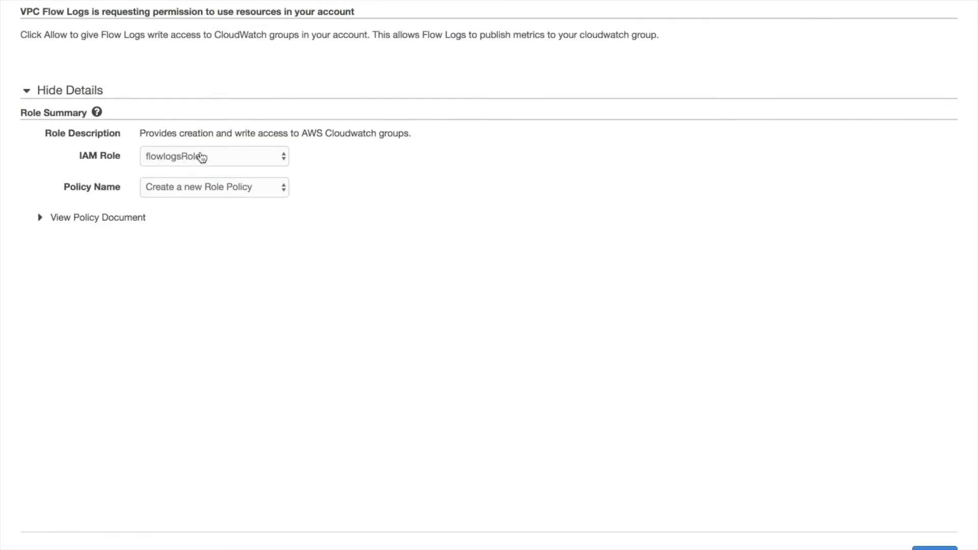
left_click(214, 188)
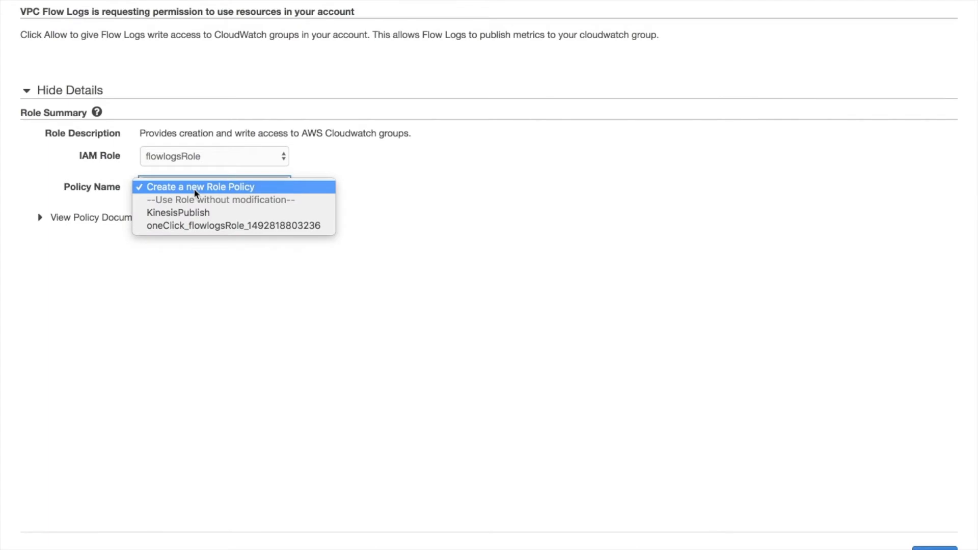
left_click(200, 188)
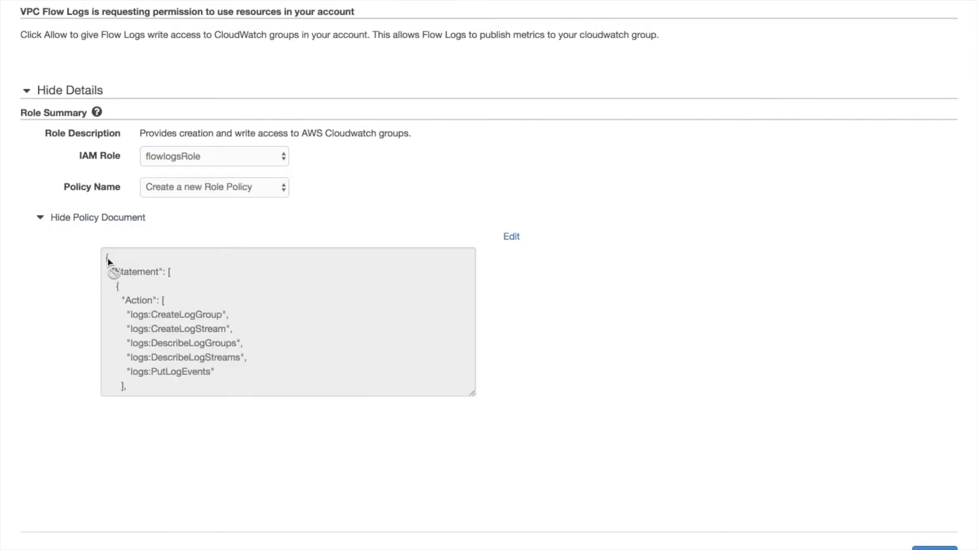
left_click_drag(107, 255, 214, 371)
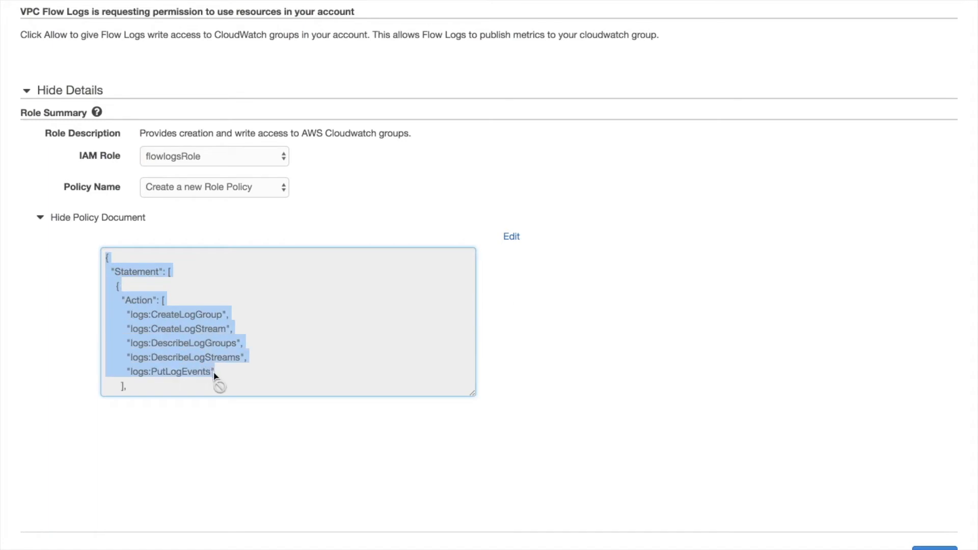
scroll("down", 3)
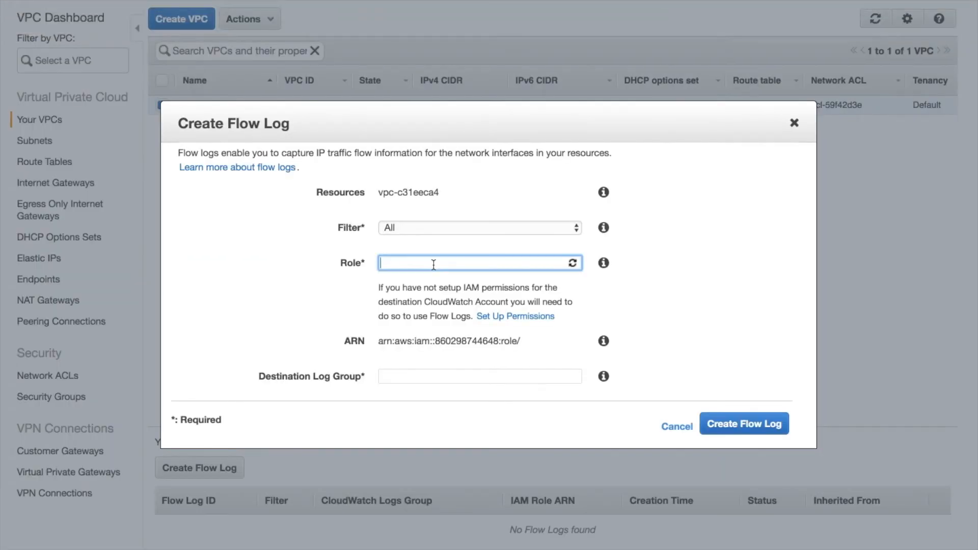
Create the flow log with flowlogsRole sending to the Ahmed-VPC-Logs log group.
left_click(480, 263)
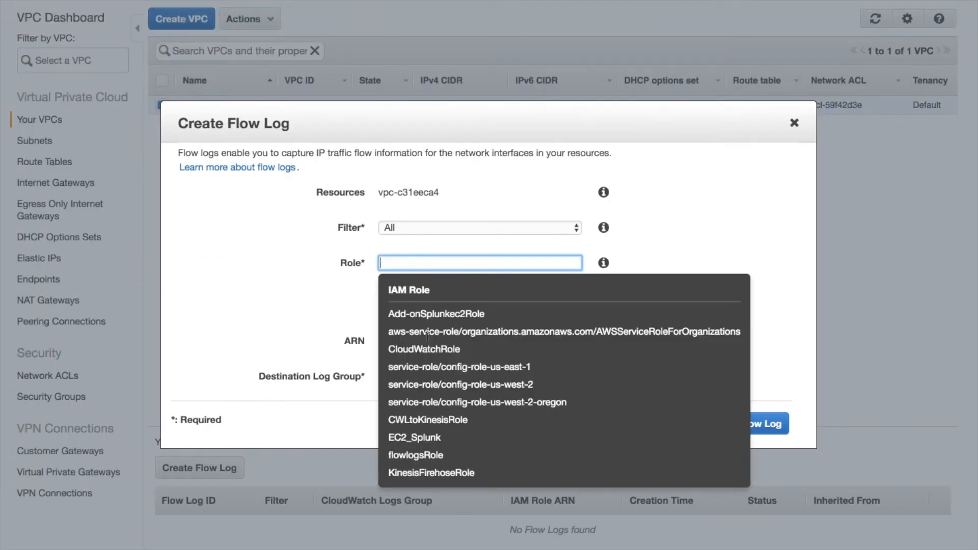
left_click(416, 454)
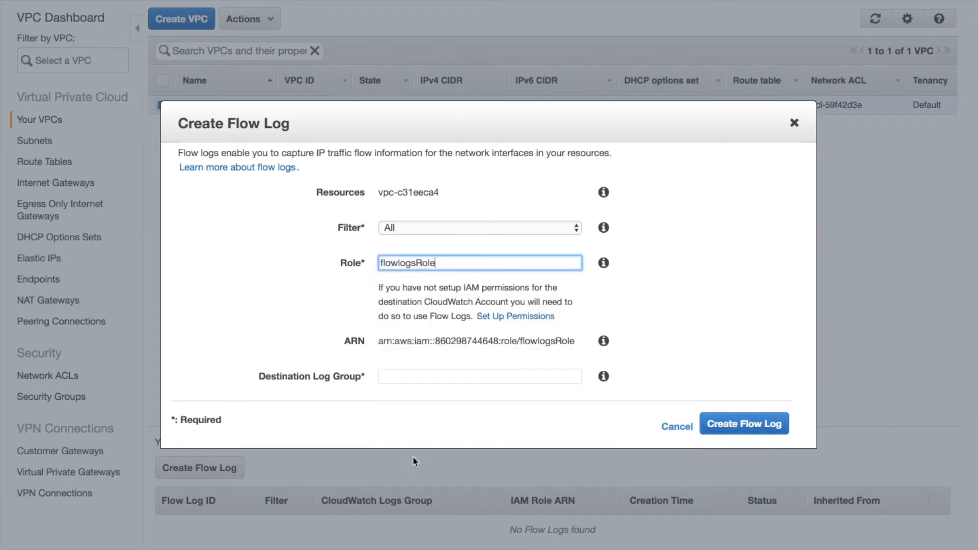
left_click(479, 377)
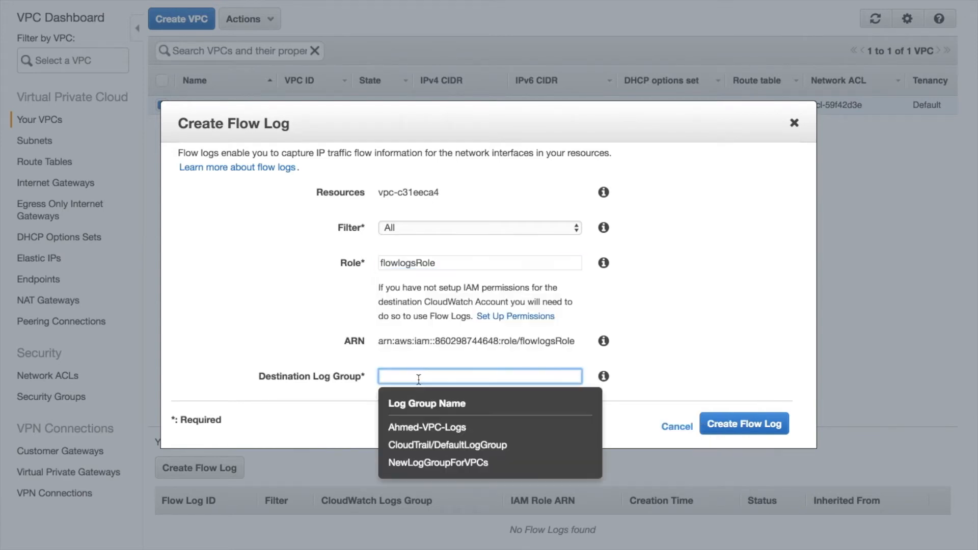
left_click(424, 427)
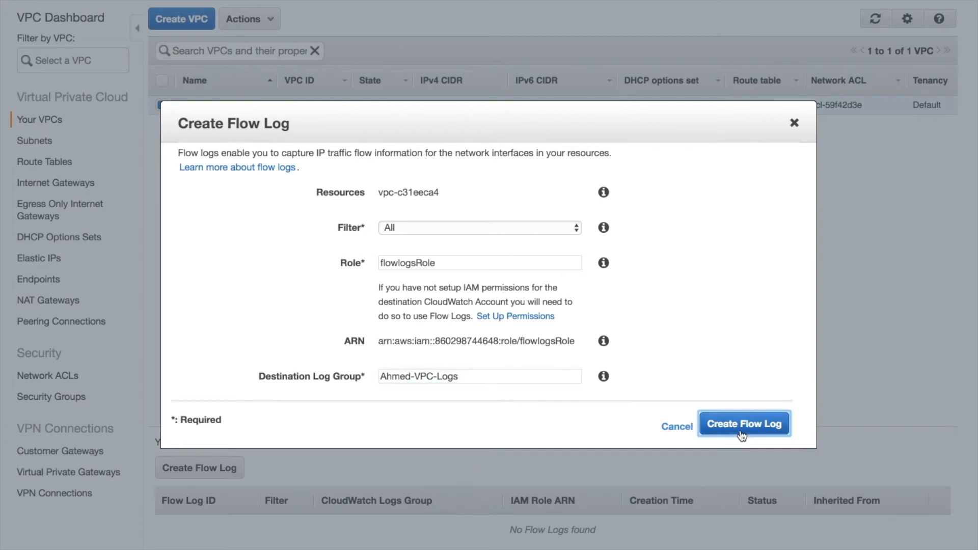
left_click(744, 423)
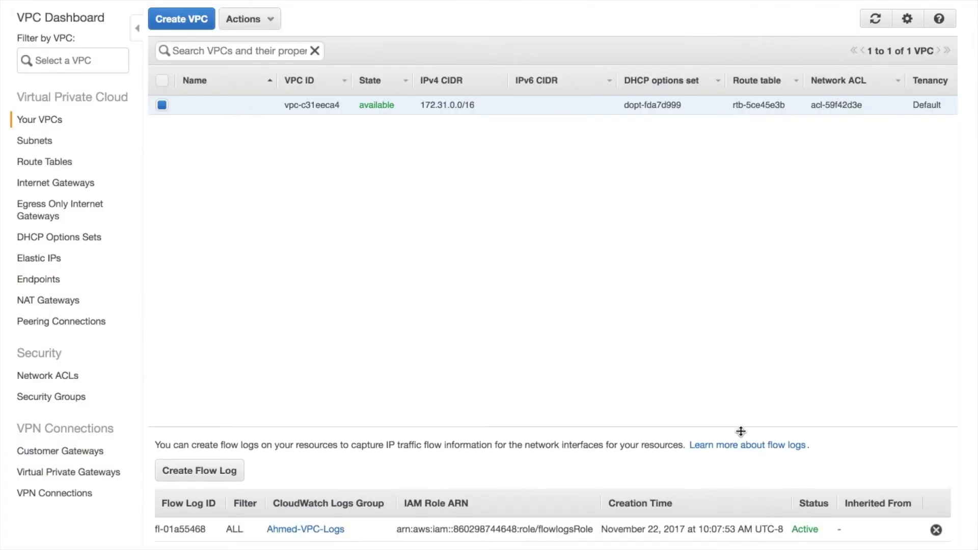
mouse_move(465, 393)
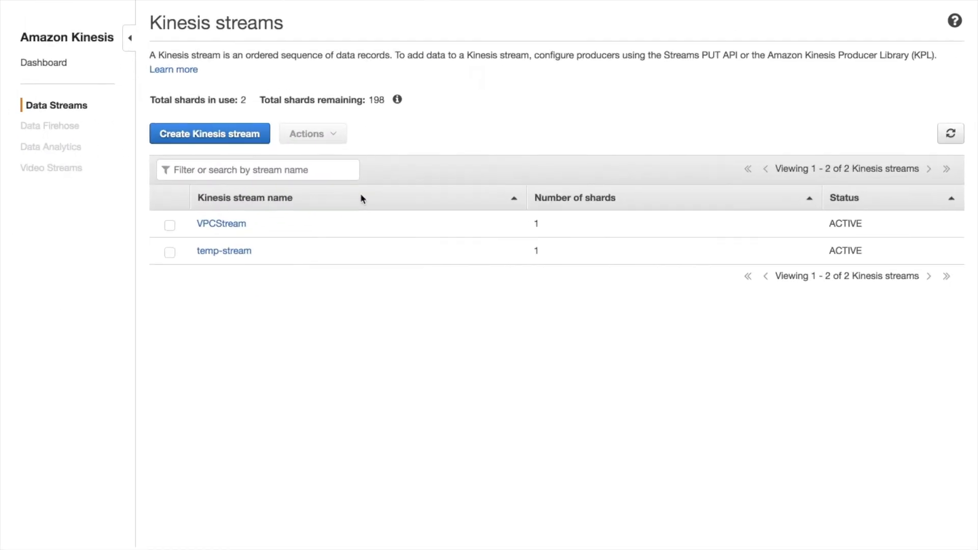
mouse_move(358, 8)
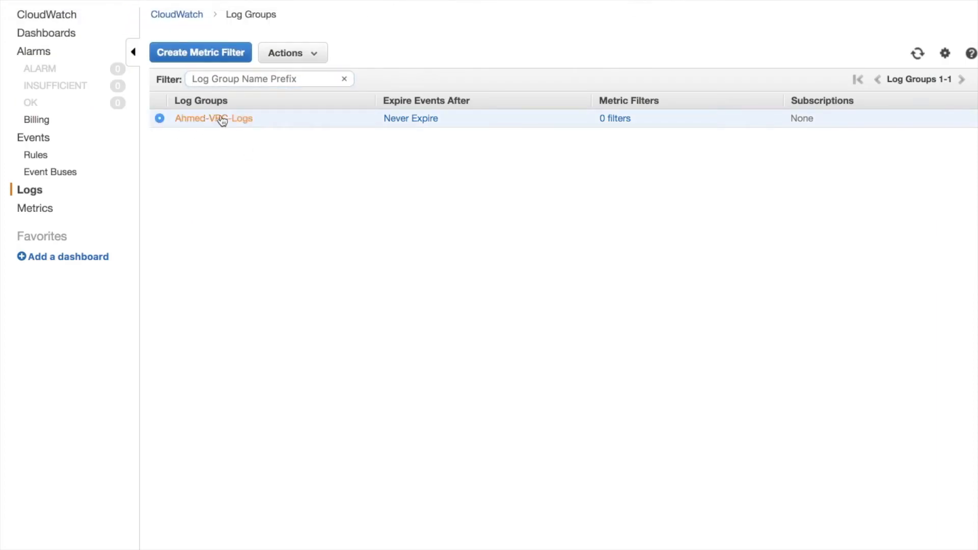
View the selected log group's streaming options, which offer Lambda and Elasticsearch only.
left_click(292, 53)
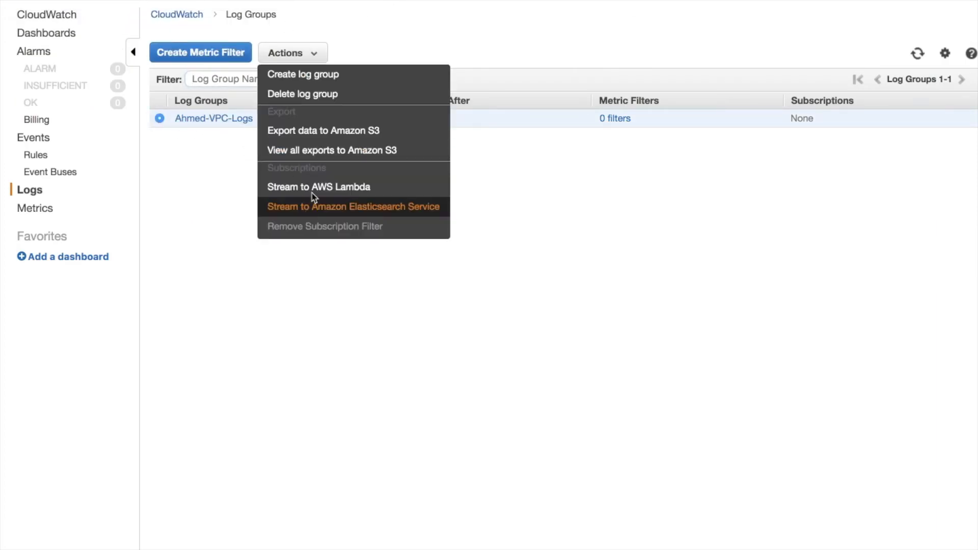
mouse_move(334, 177)
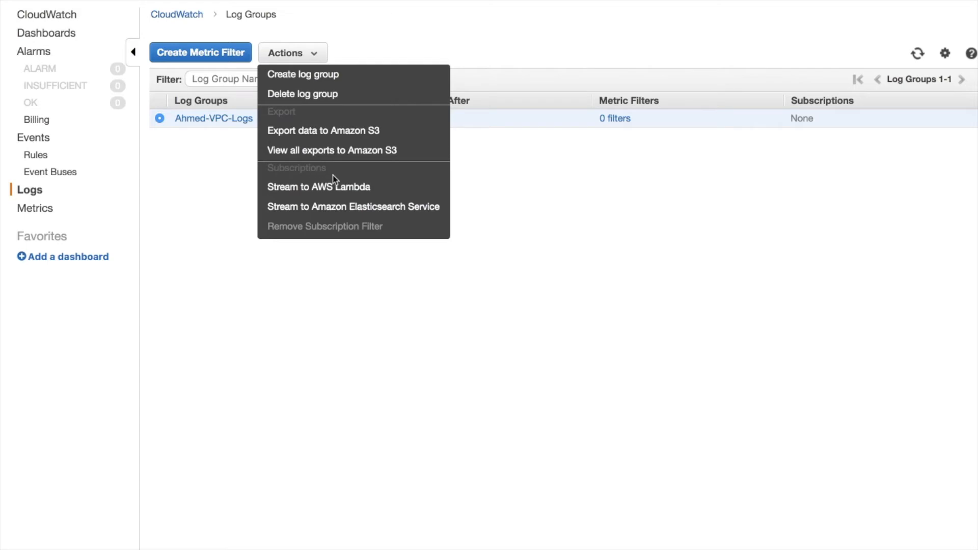
left_click(209, 242)
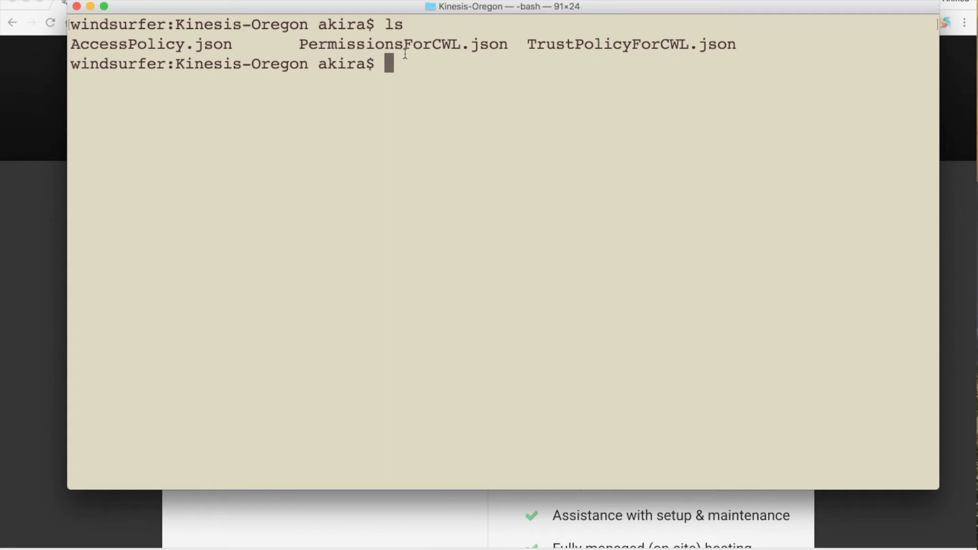
Print TrustPolicyForCWL.json and highlight the logs service name.
type("more TrustPolicyForCWL.json")
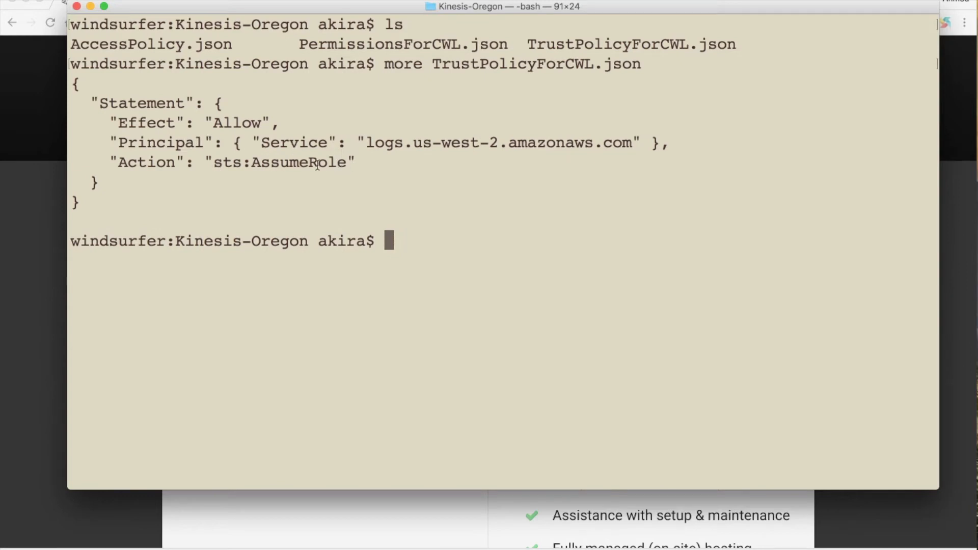
double_click(389, 142)
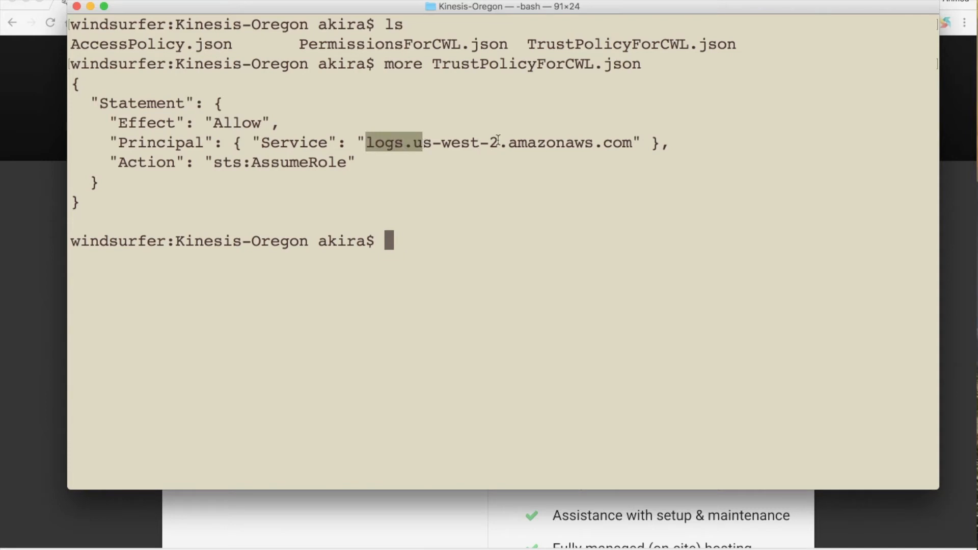
Print PermissionsForCWL.json and highlight the temp-stream name in its output.
type("more")
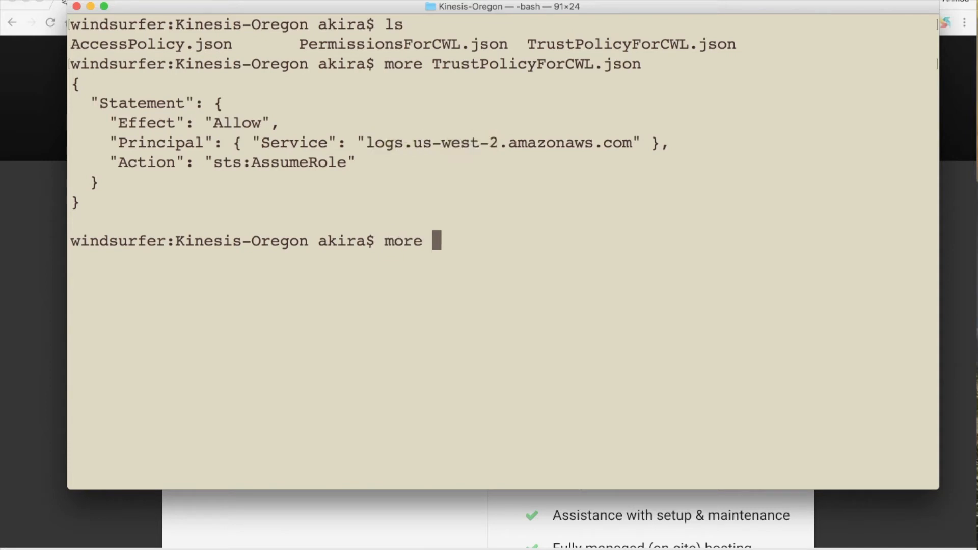
type("PermissionsForCWL.json")
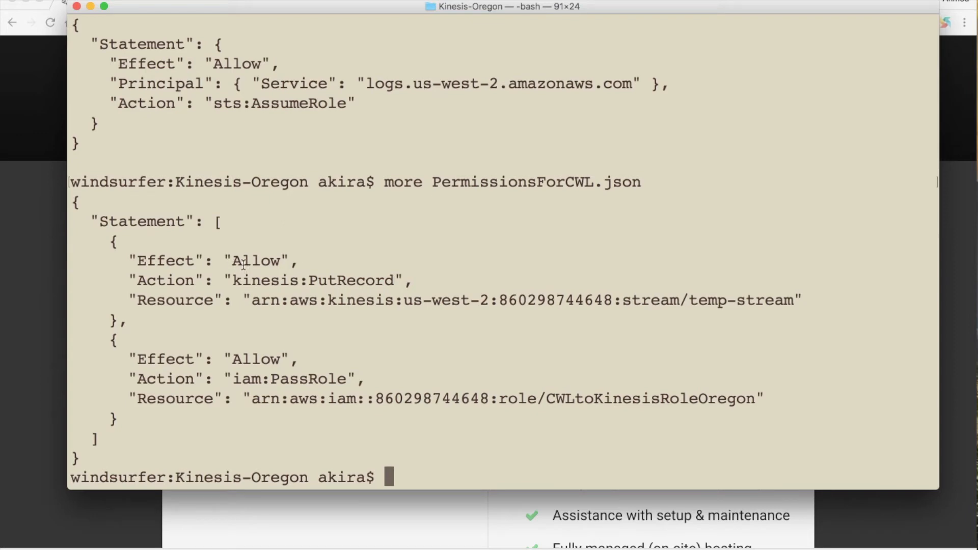
mouse_move(381, 285)
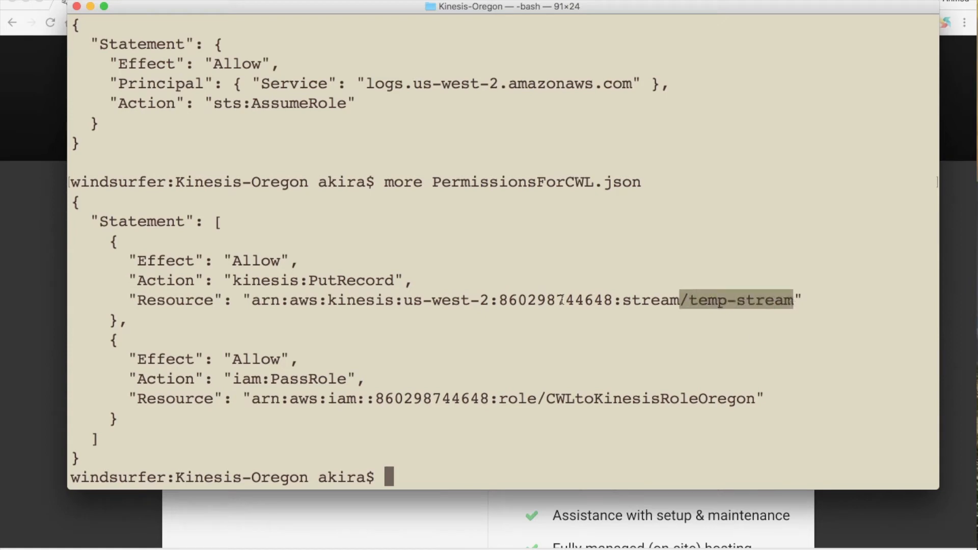
double_click(449, 300)
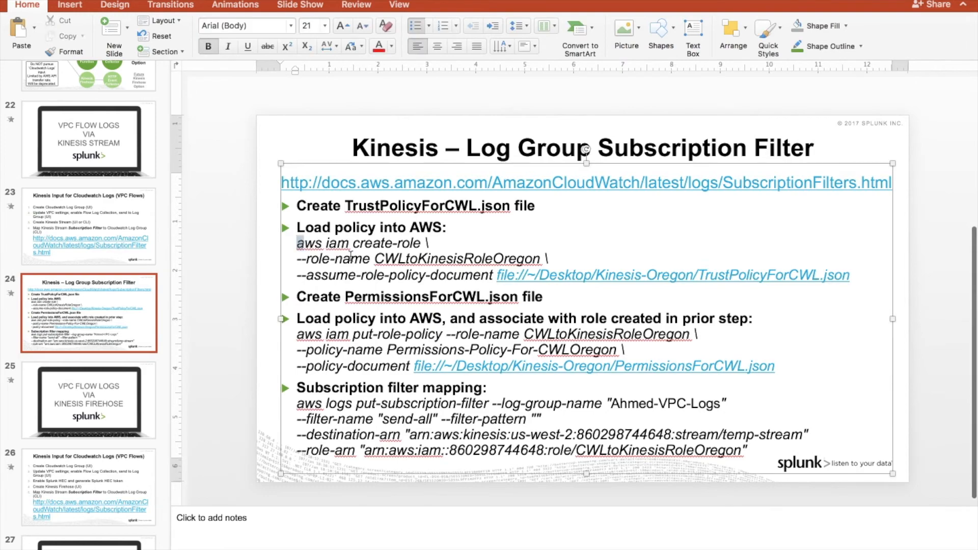
Select the aws iam put-role-policy command lines on the PowerPoint slide for copying.
left_click_drag(297, 244, 855, 276)
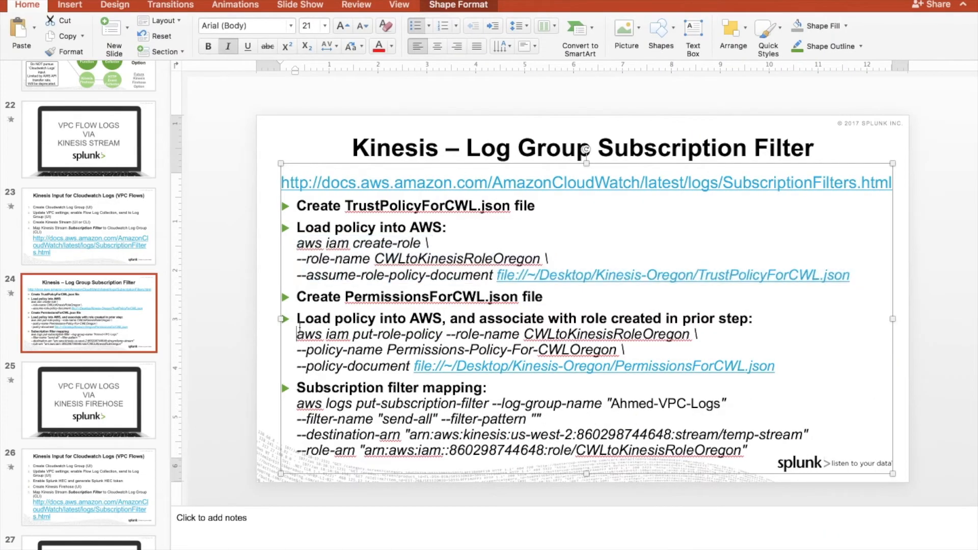
left_click_drag(296, 334, 441, 334)
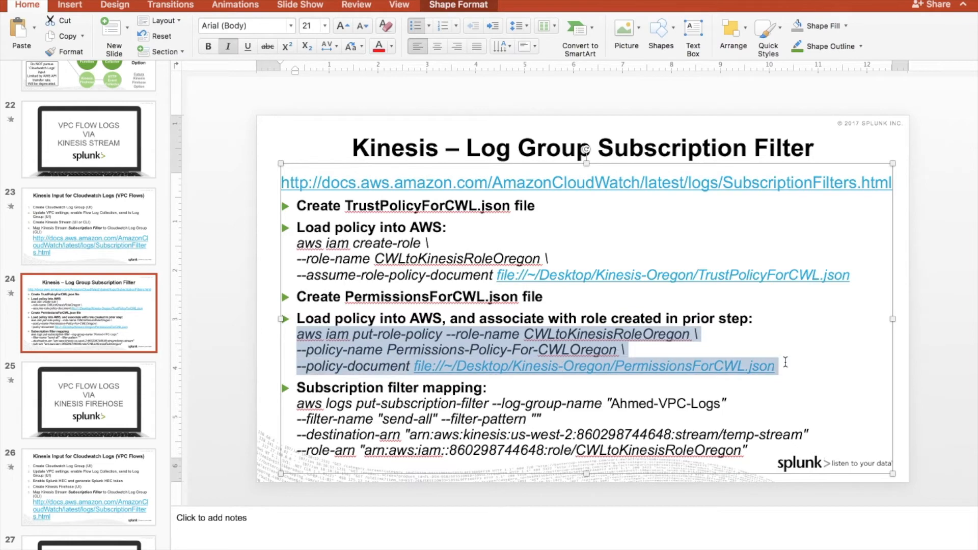
mouse_move(790, 374)
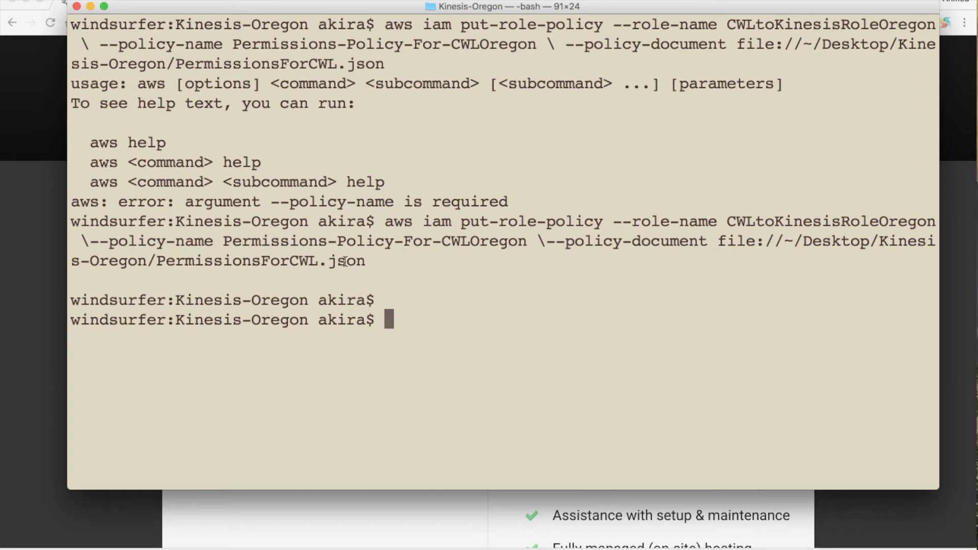
mouse_move(493, 44)
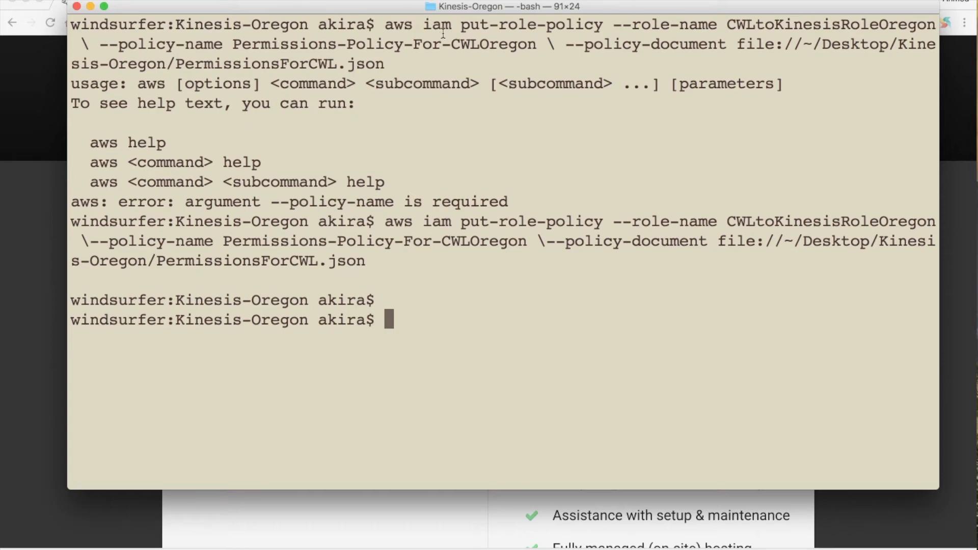
mouse_move(530, 44)
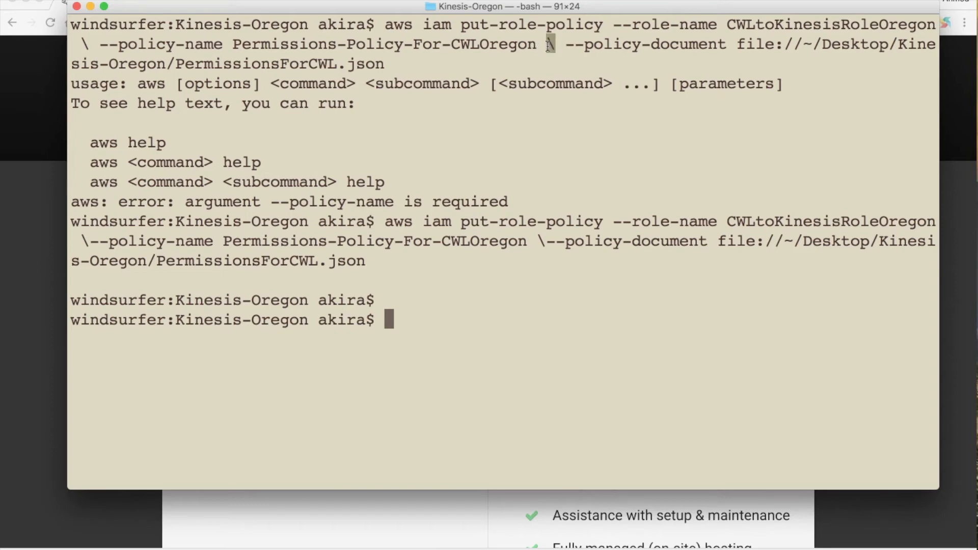
mouse_move(558, 49)
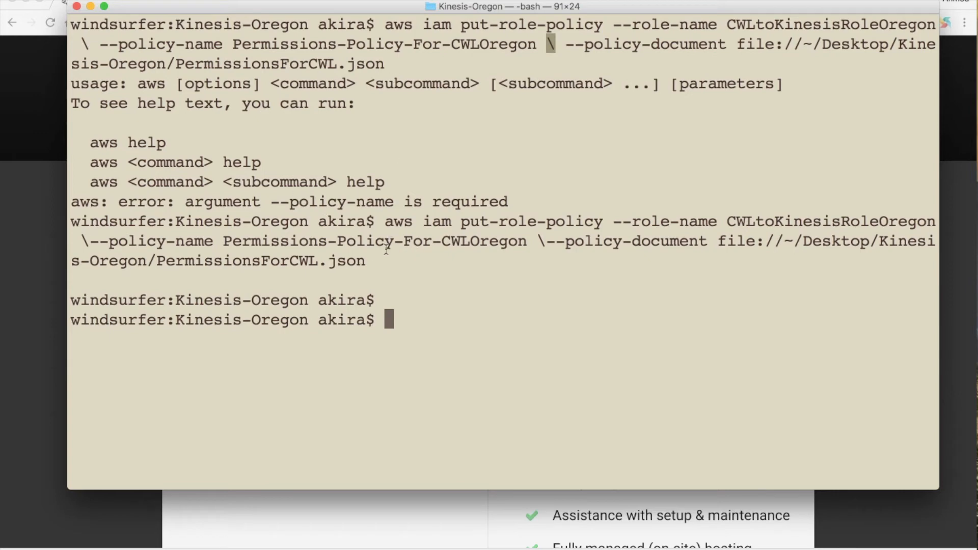
mouse_move(350, 275)
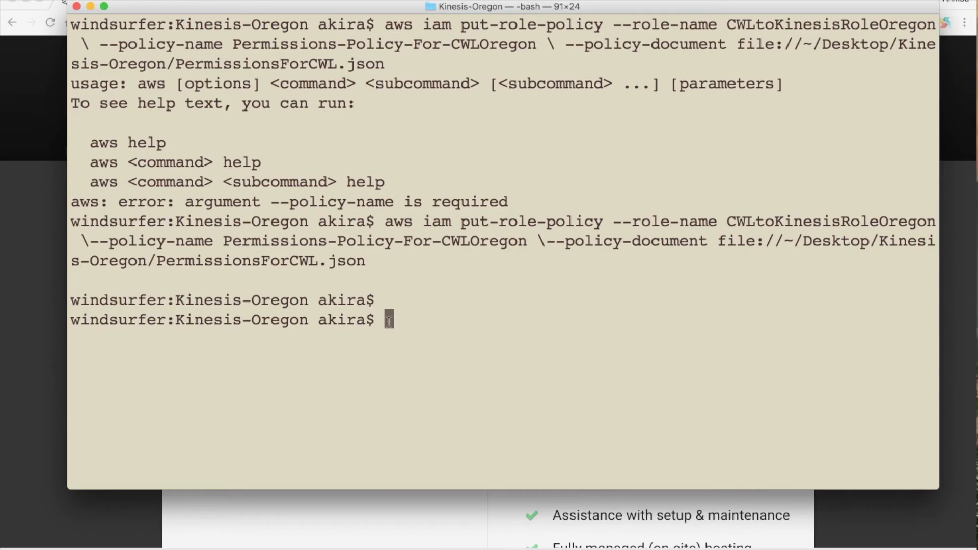
Switch between the slides, Terminal and browser to run put-subscription-filter and check CloudWatch subscriptions.
key("cmd+tab")
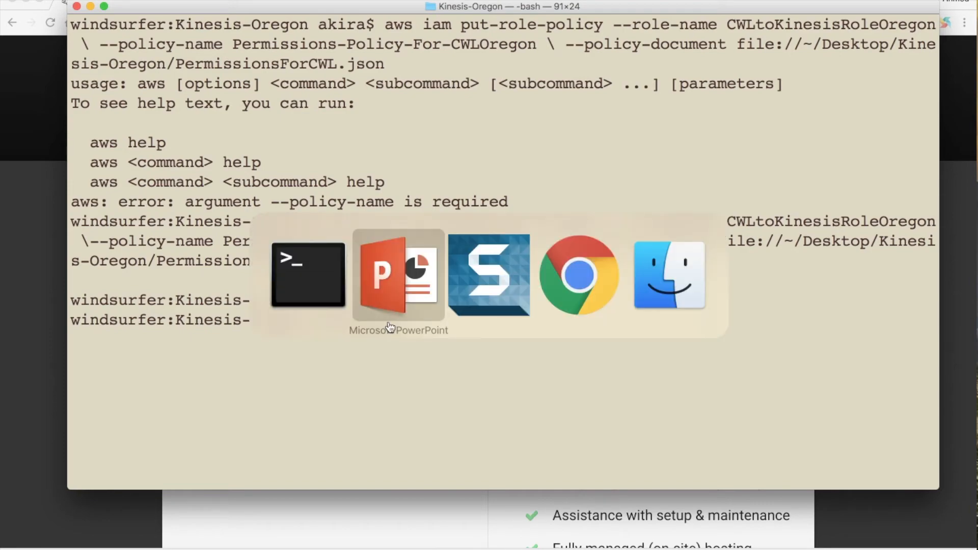
left_click(394, 274)
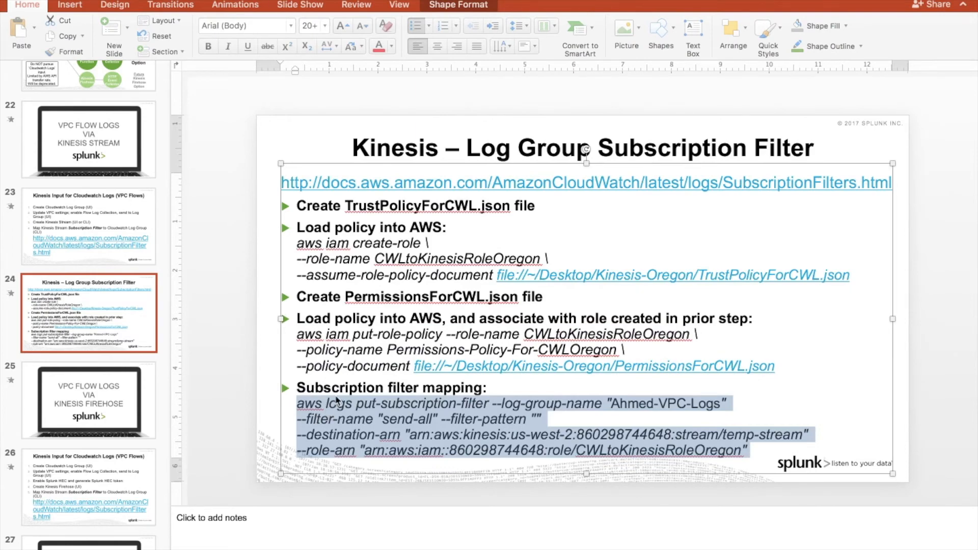
mouse_move(443, 439)
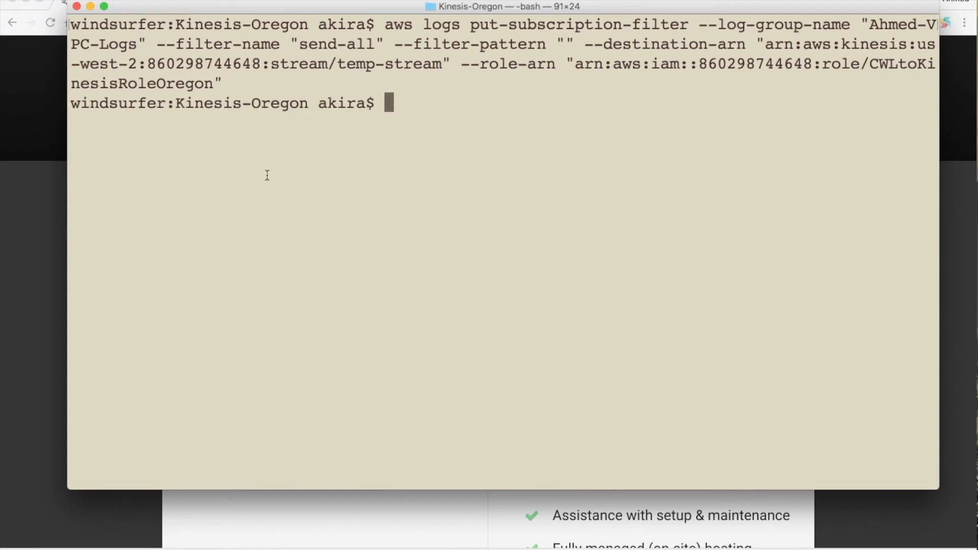
mouse_move(268, 93)
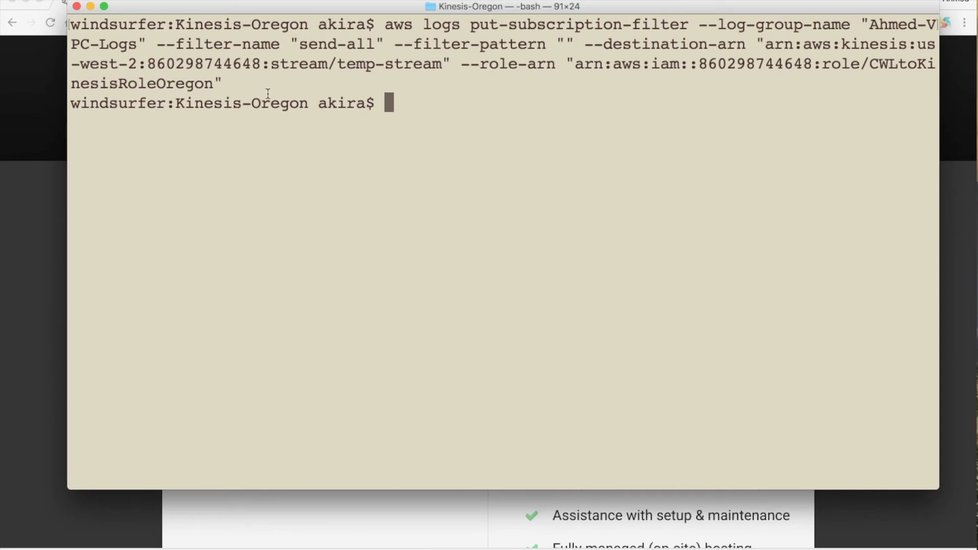
key("Cmd+Tab")
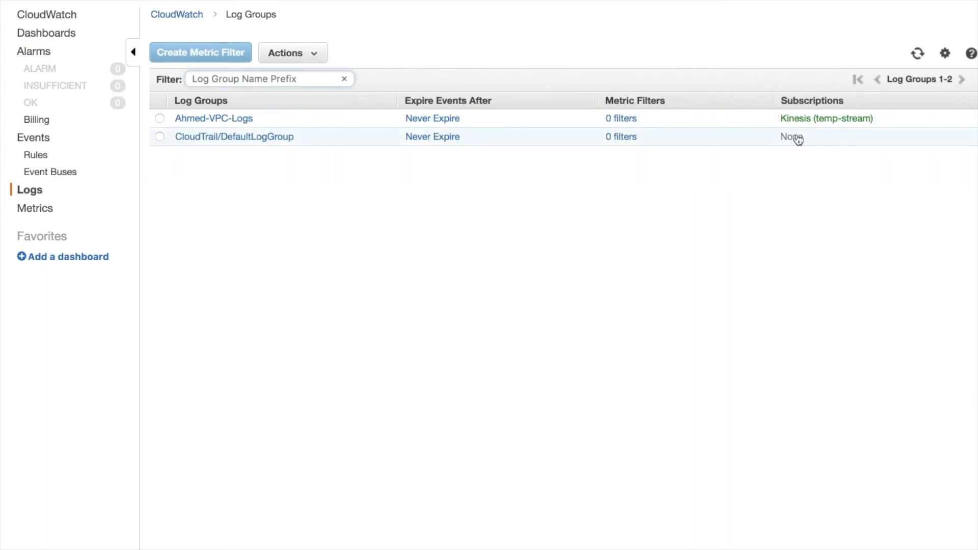
mouse_move(872, 134)
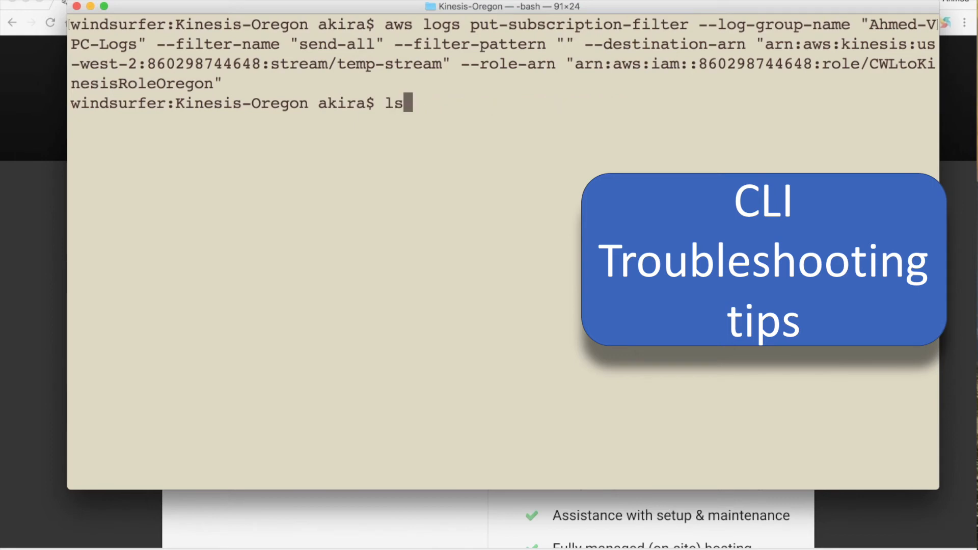
Run aws configure keeping the stored keys, region us-west-2 and json output, then return to the browser.
type("aws confgure")
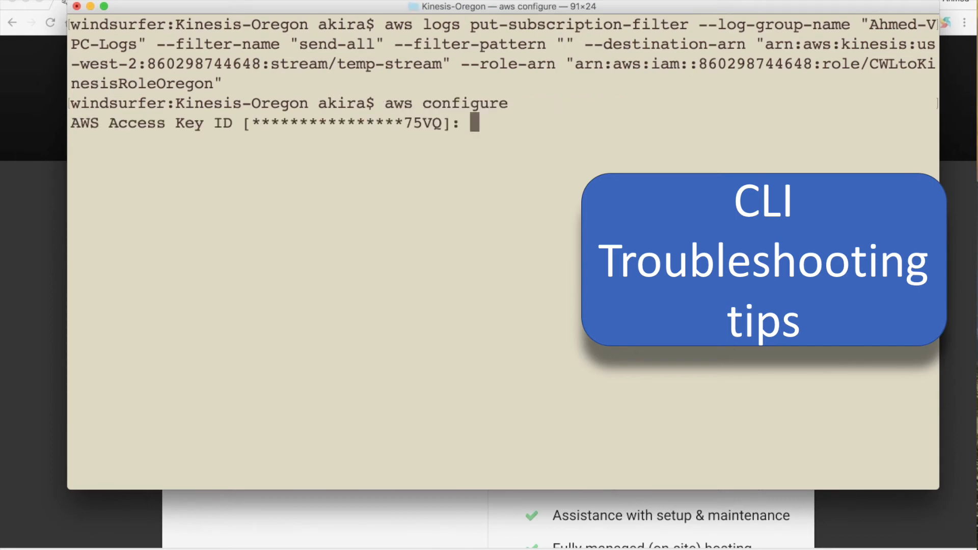
key("Enter")
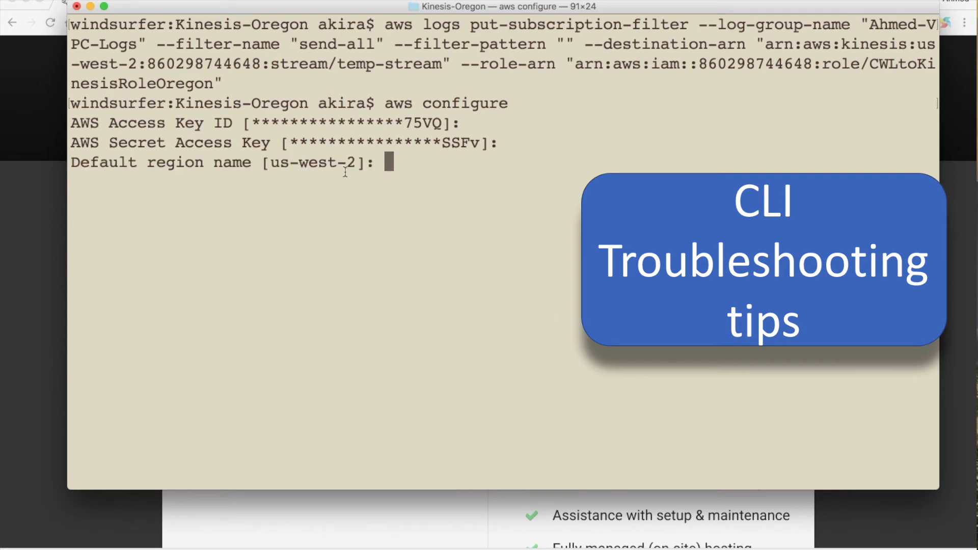
double_click(310, 162)
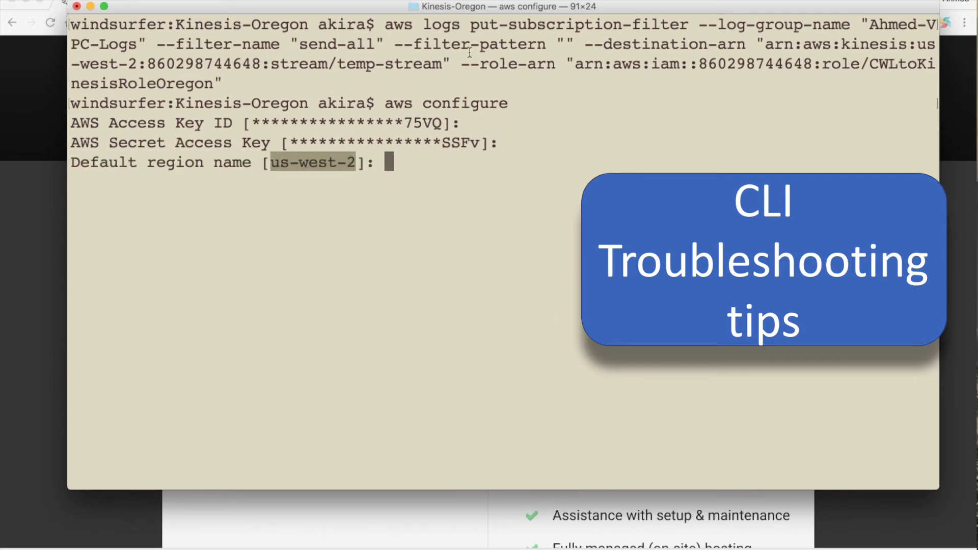
mouse_move(868, 36)
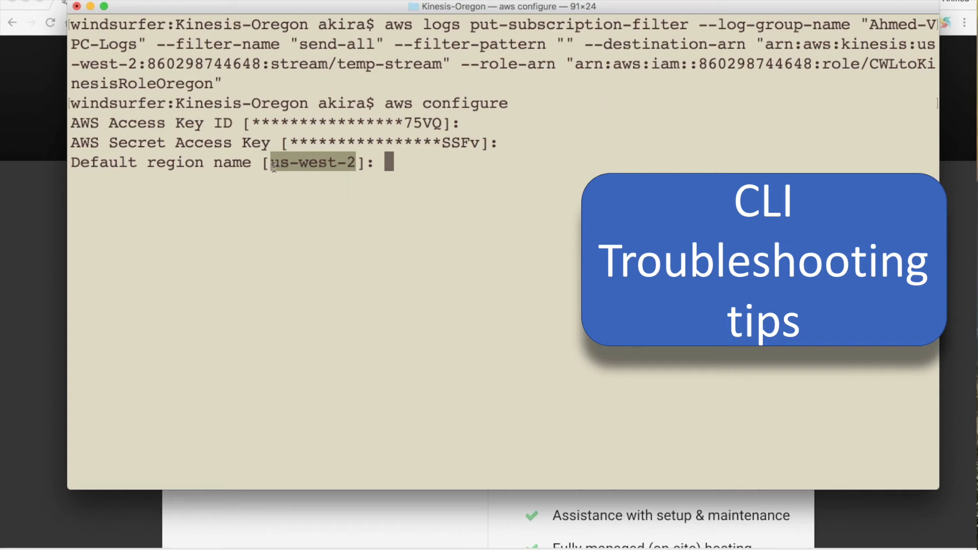
mouse_move(342, 261)
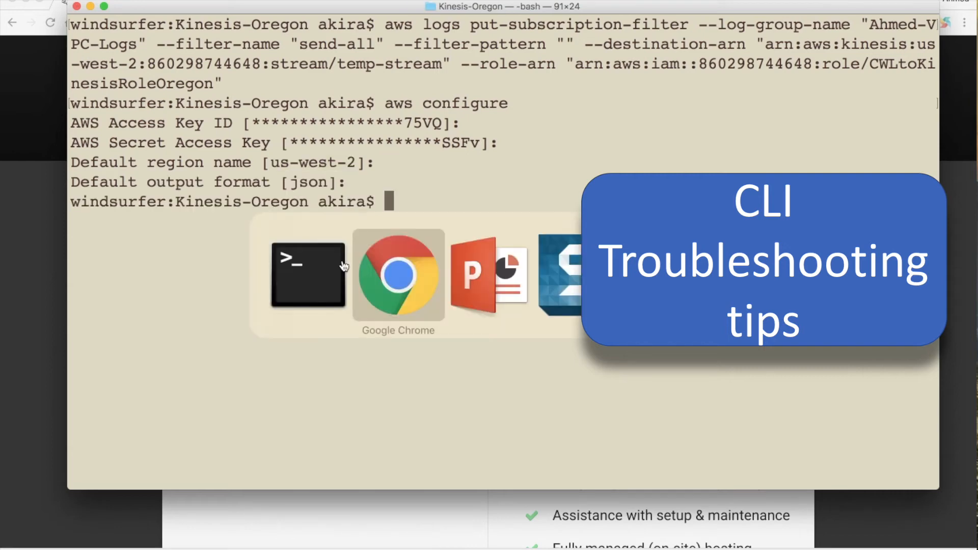
left_click(398, 275)
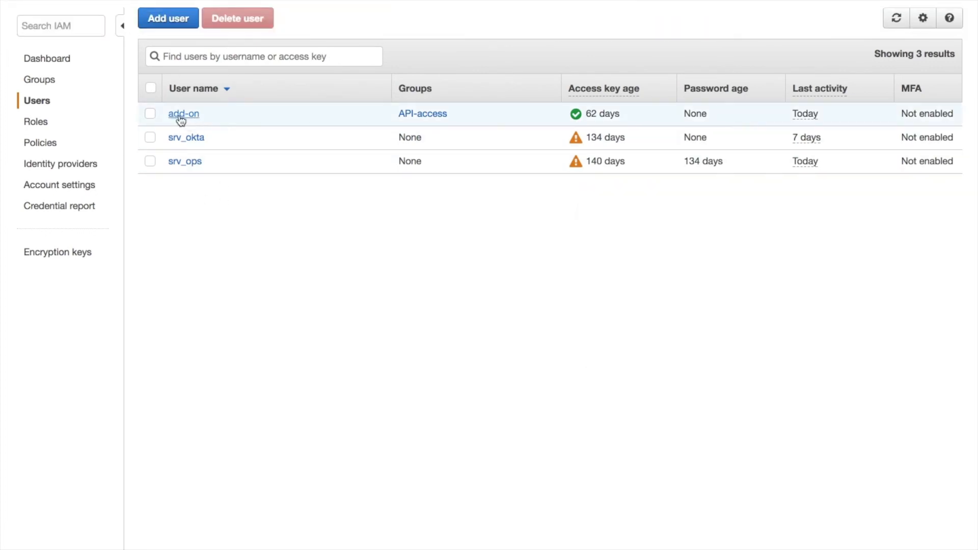
mouse_move(191, 120)
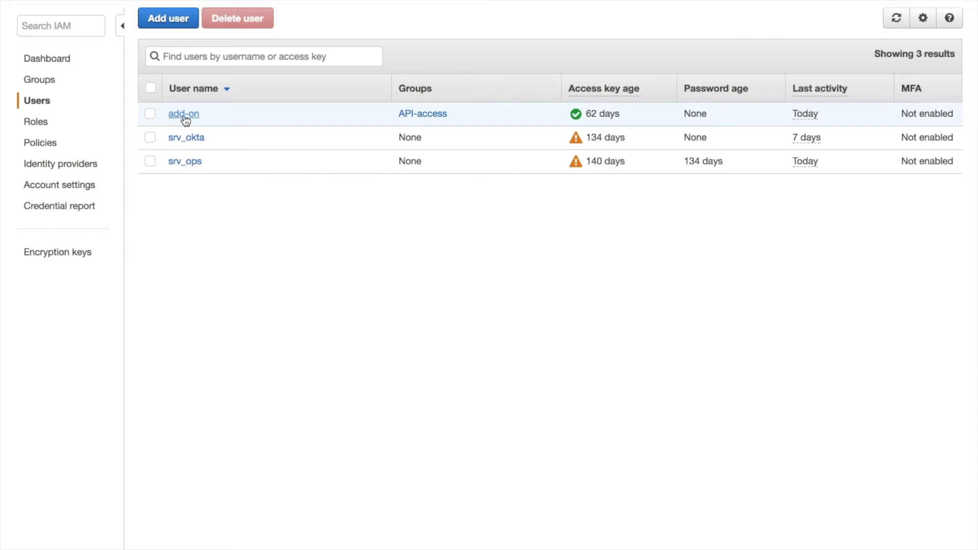
View the add-on user's CreateRole policy JSON allowing iam:CreateRole on all resources.
left_click(182, 114)
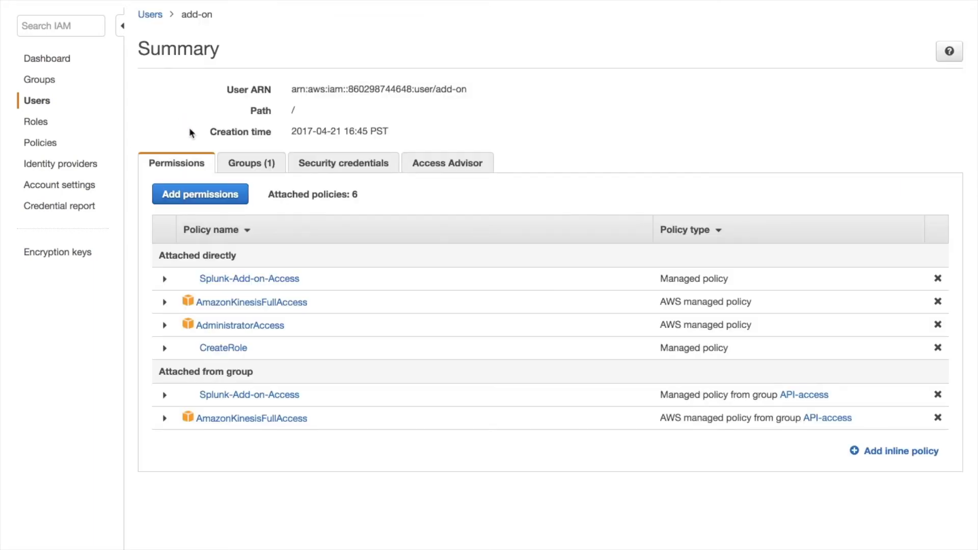
mouse_move(222, 352)
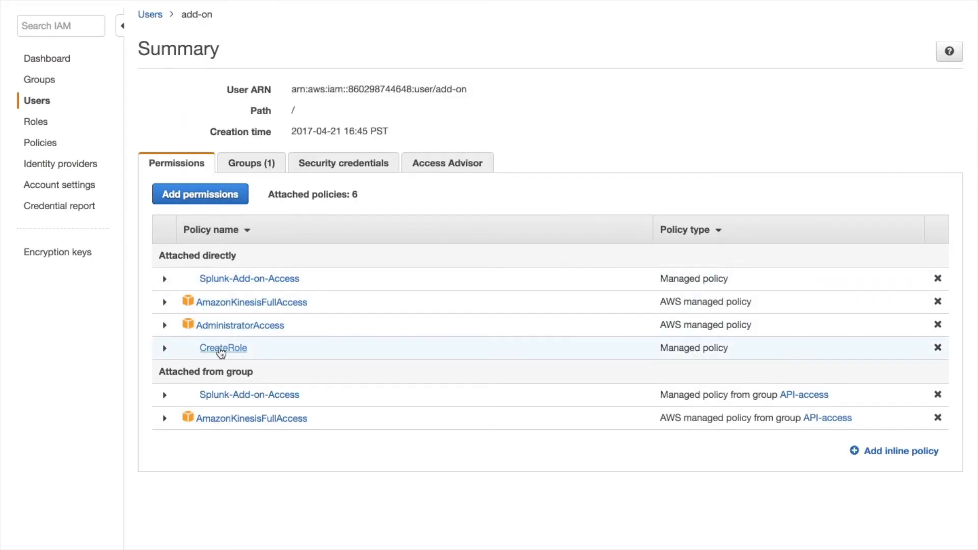
left_click(222, 348)
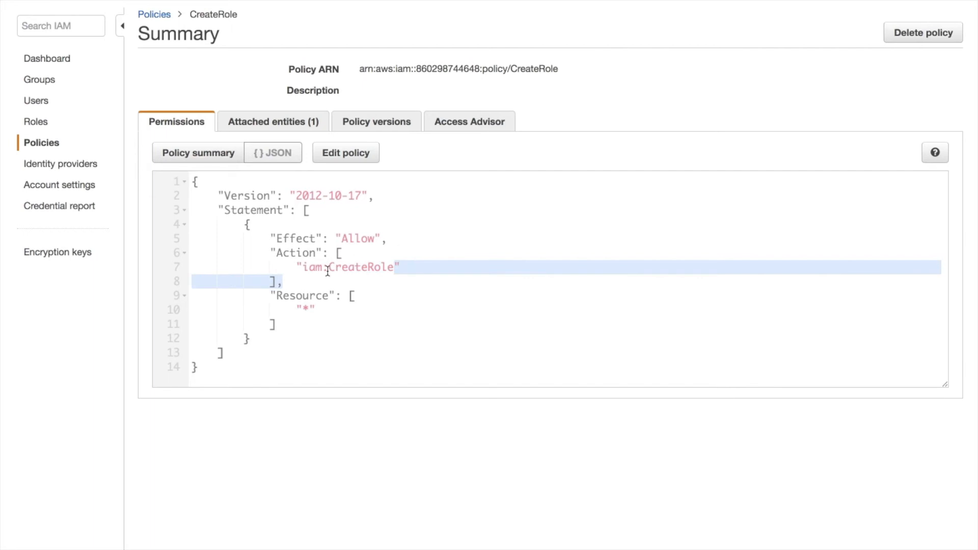
double_click(365, 267)
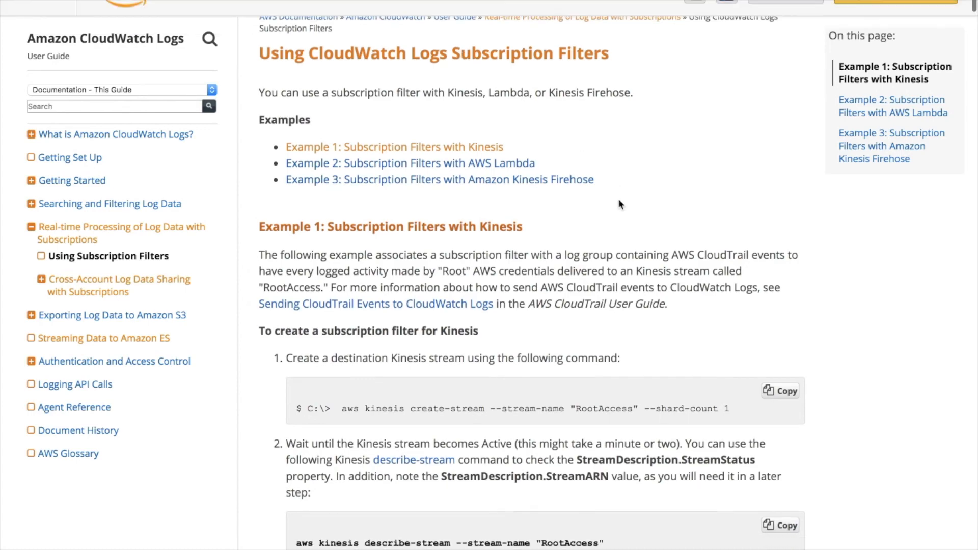
scroll("down", 3)
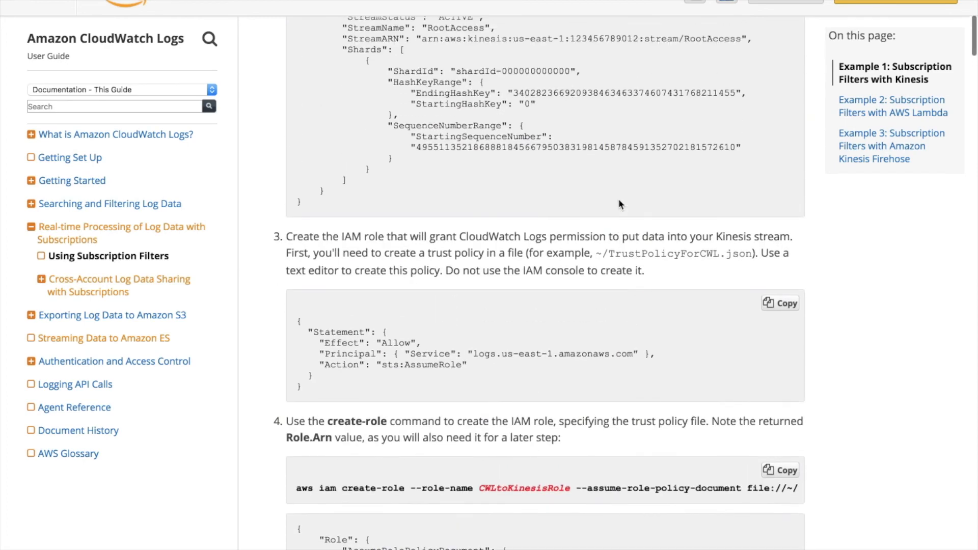
scroll("up", 3)
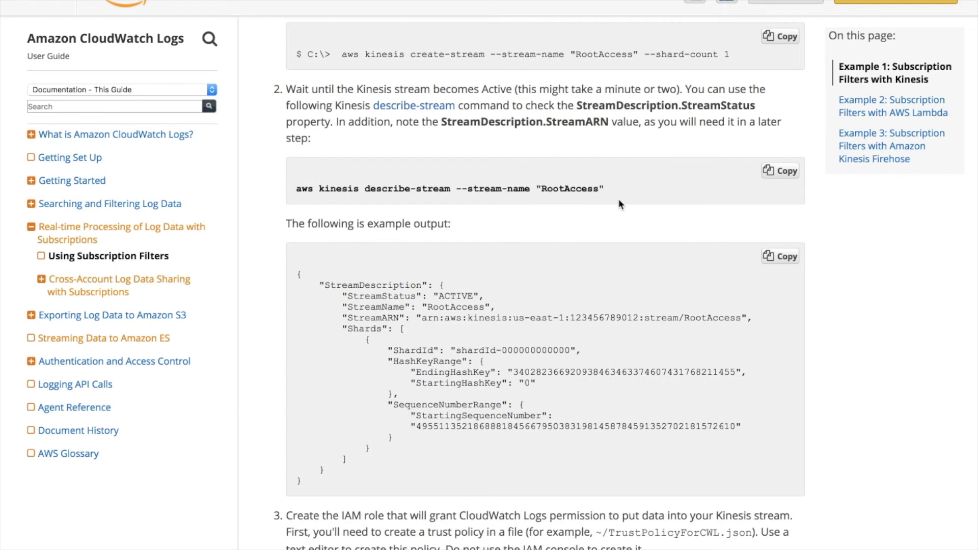
mouse_move(622, 214)
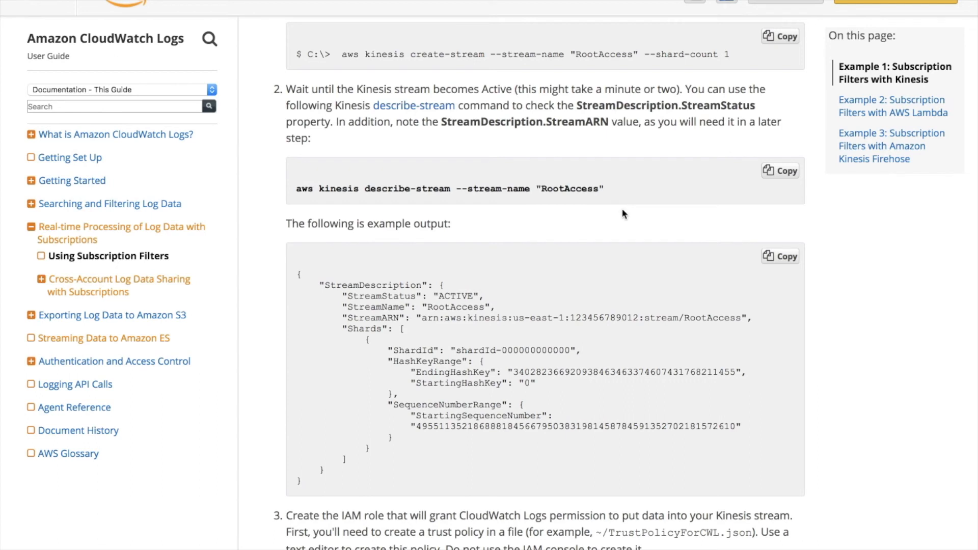
mouse_move(777, 222)
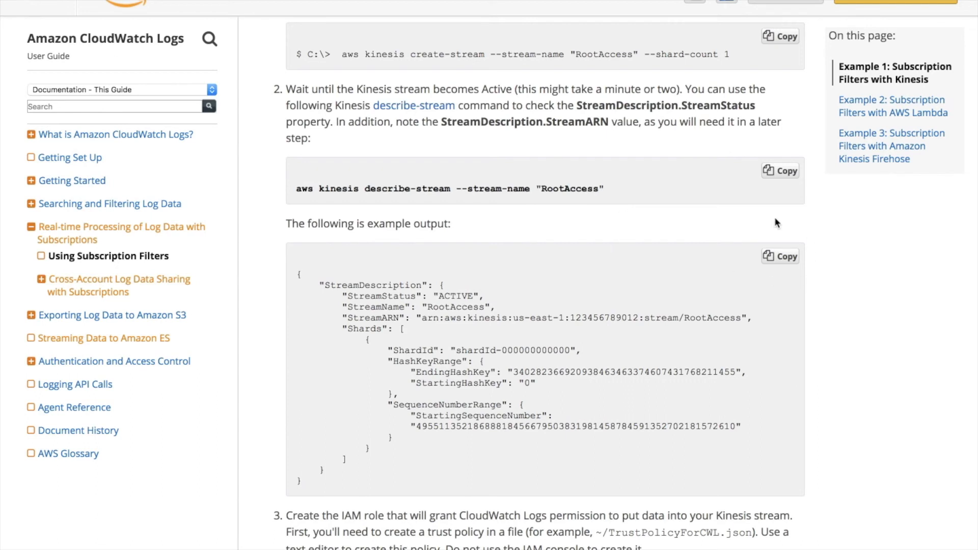
mouse_move(780, 253)
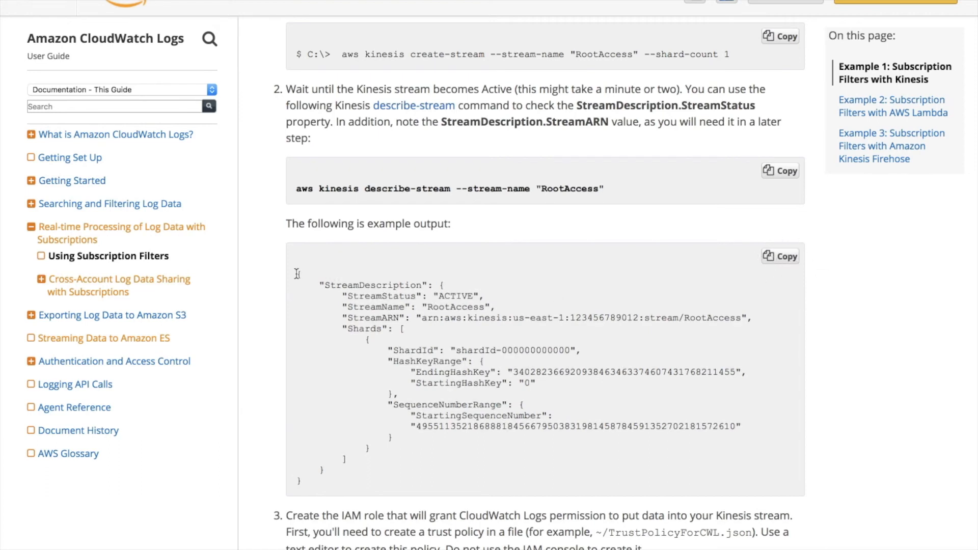
left_click_drag(298, 274, 418, 465)
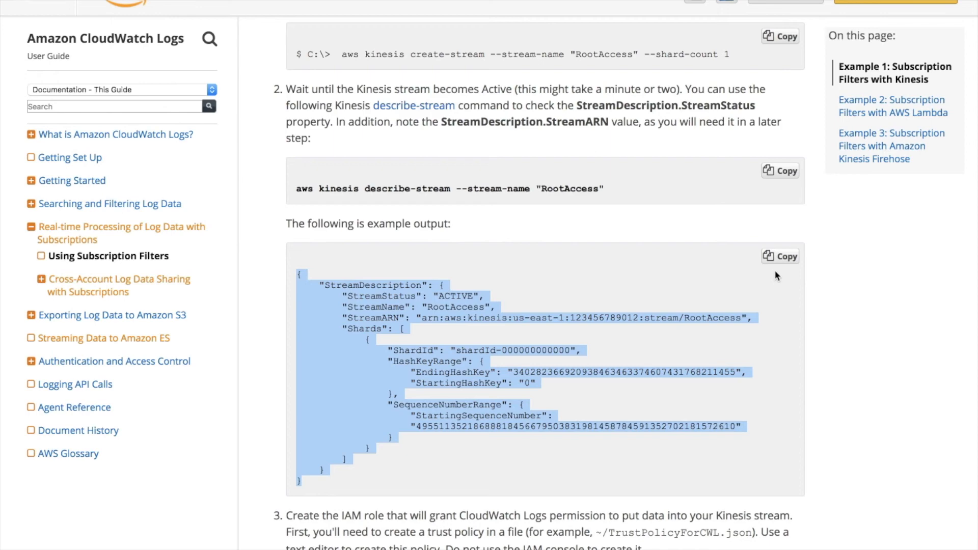
mouse_move(557, 220)
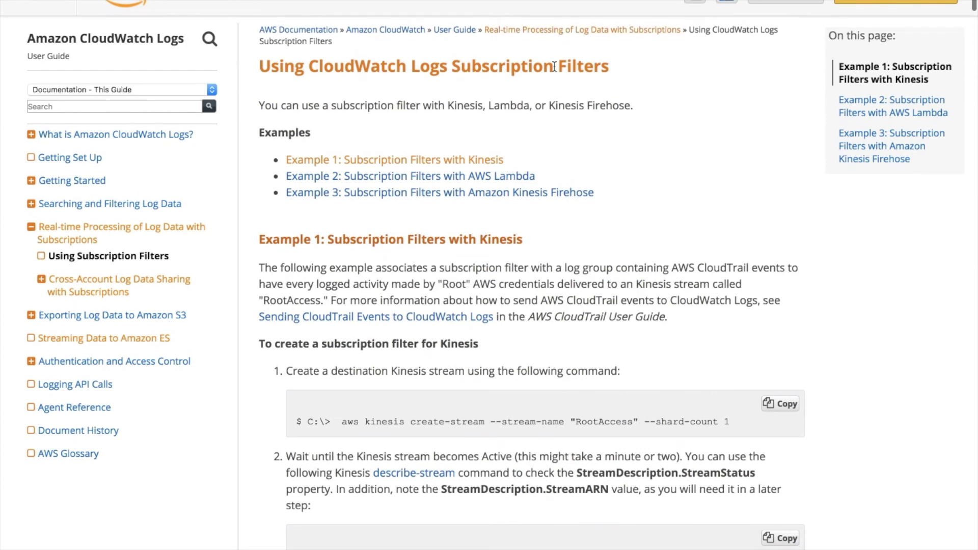
mouse_move(591, 100)
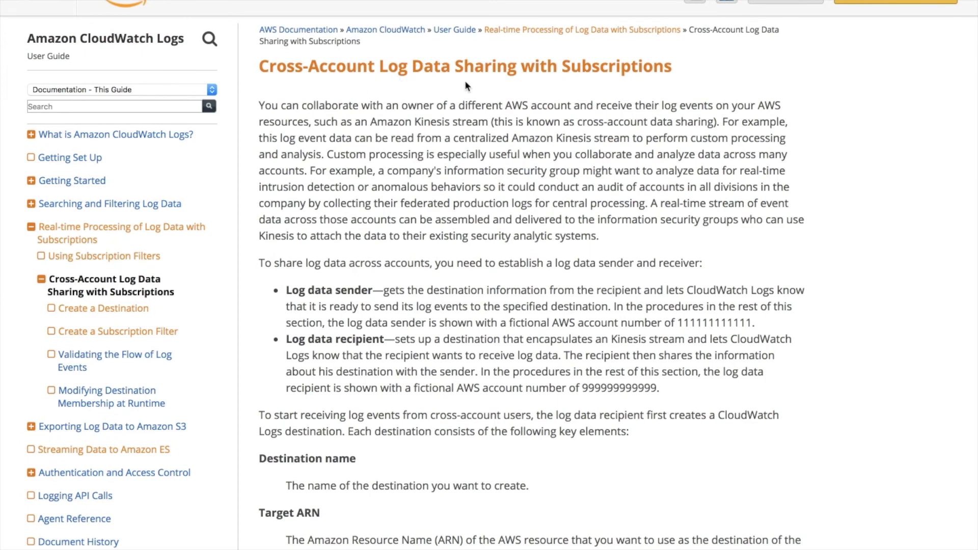
Navigate from the guide's Topics list to the Create a Destination page with RecipientStream commands.
scroll("down", 3)
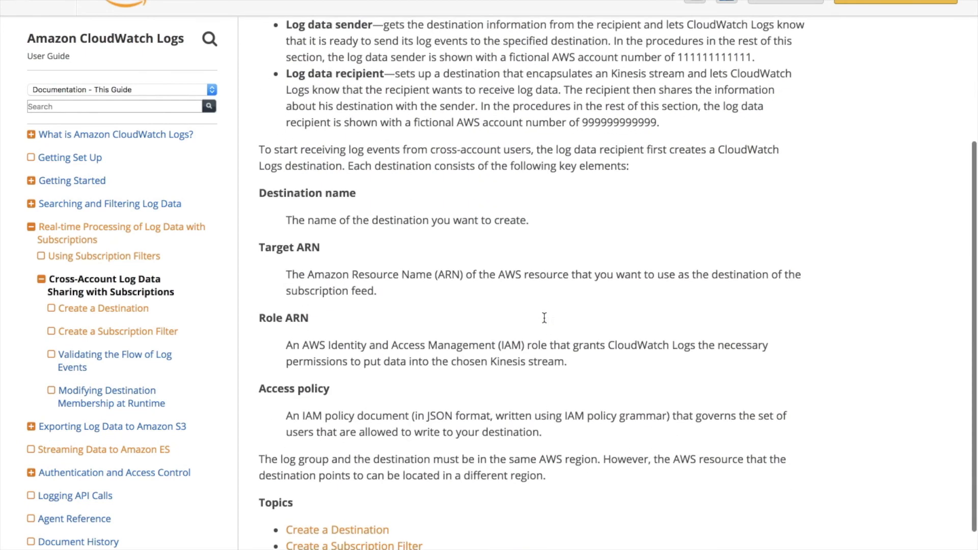
scroll("down", 3)
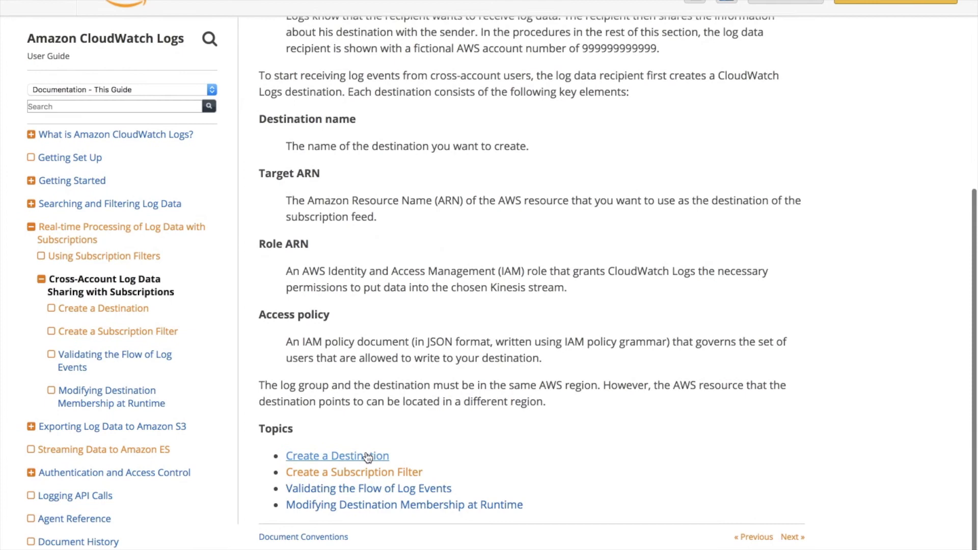
left_click(337, 456)
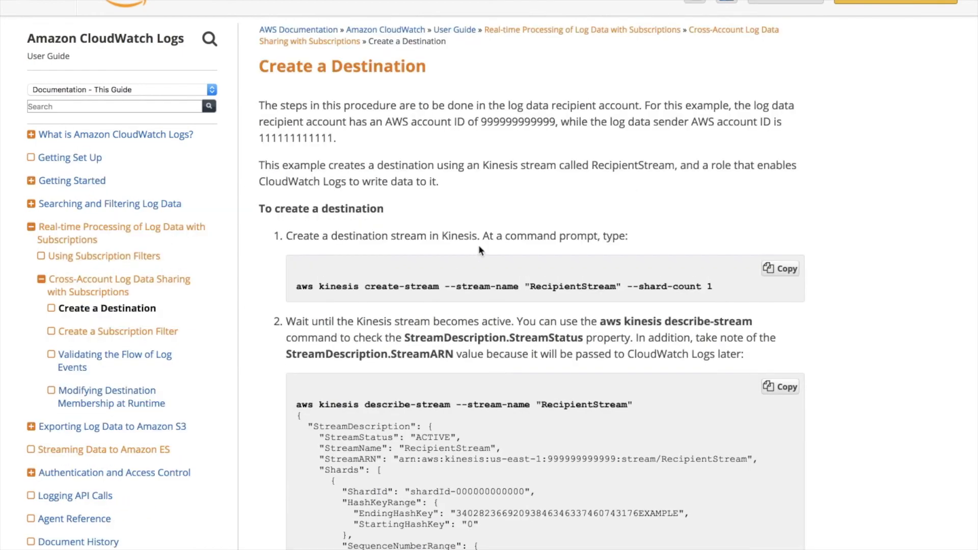
mouse_move(491, 225)
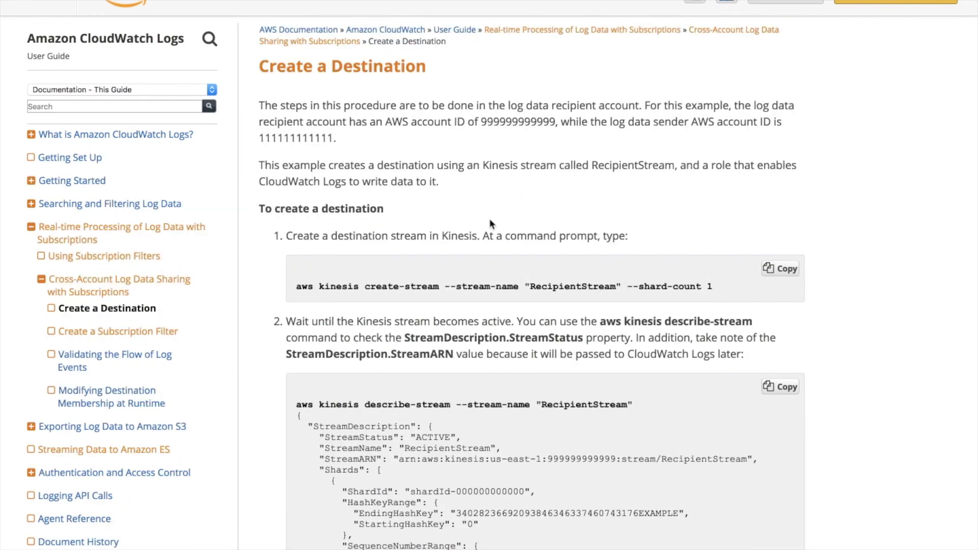
mouse_move(510, 379)
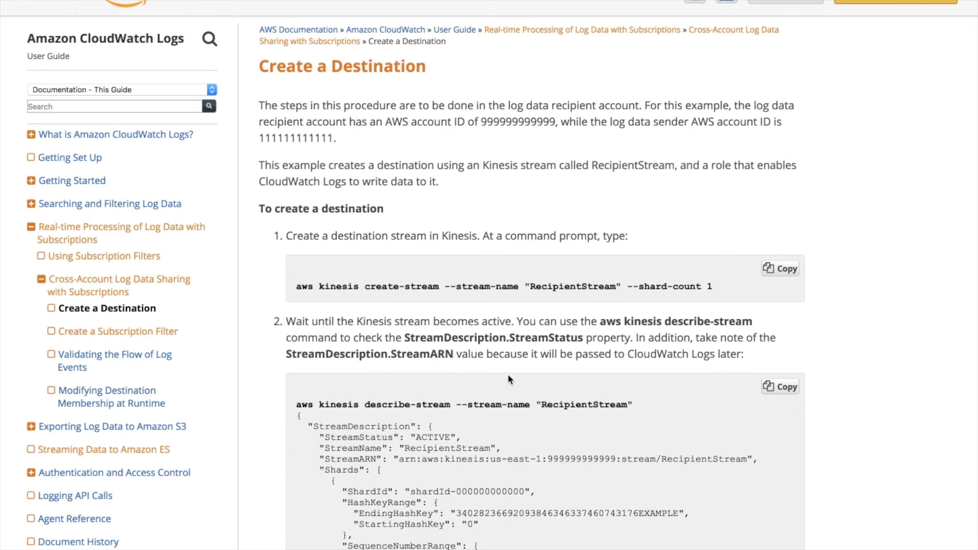
mouse_move(496, 192)
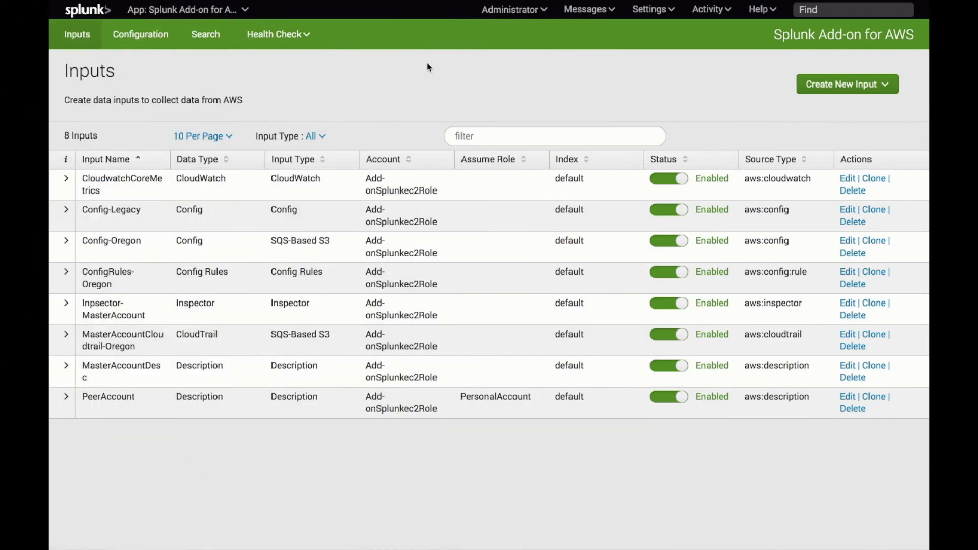
mouse_move(473, 71)
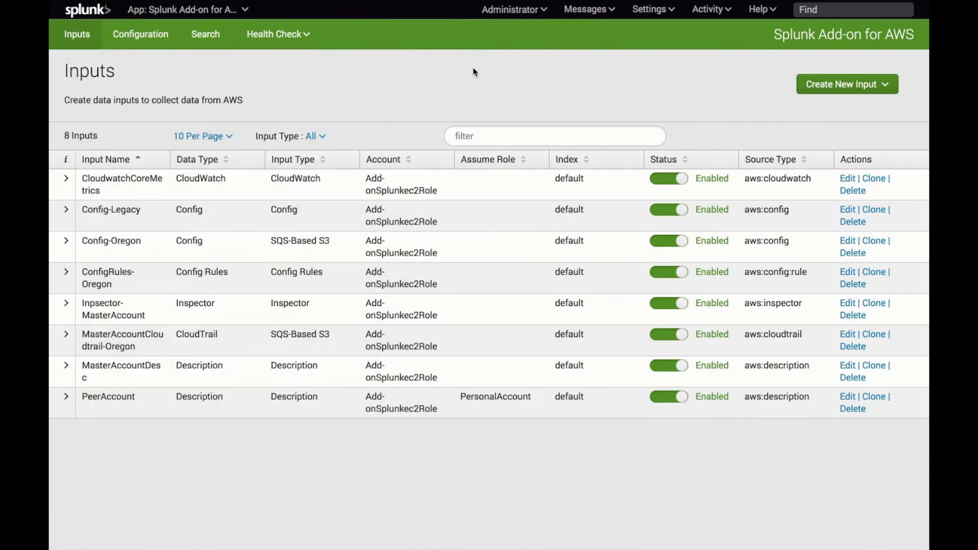
mouse_move(631, 82)
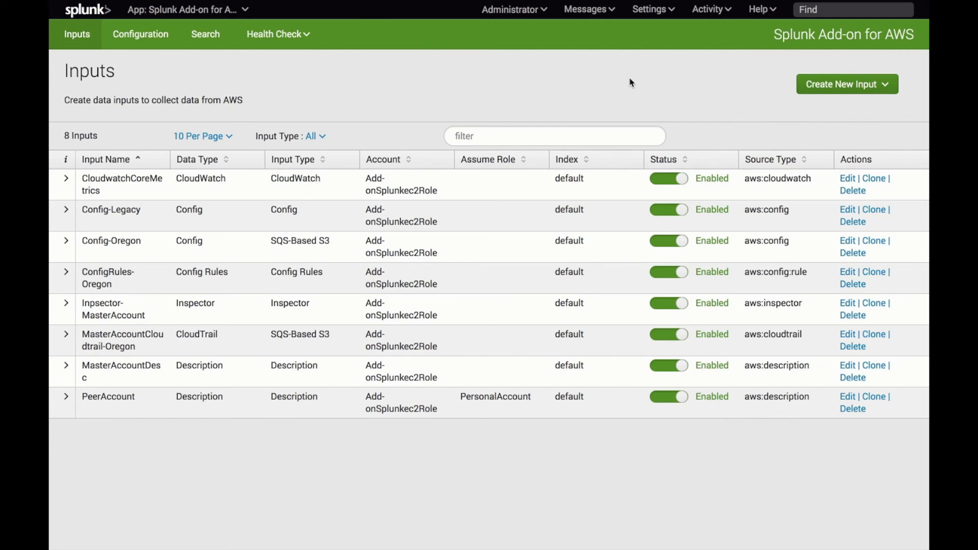
mouse_move(732, 50)
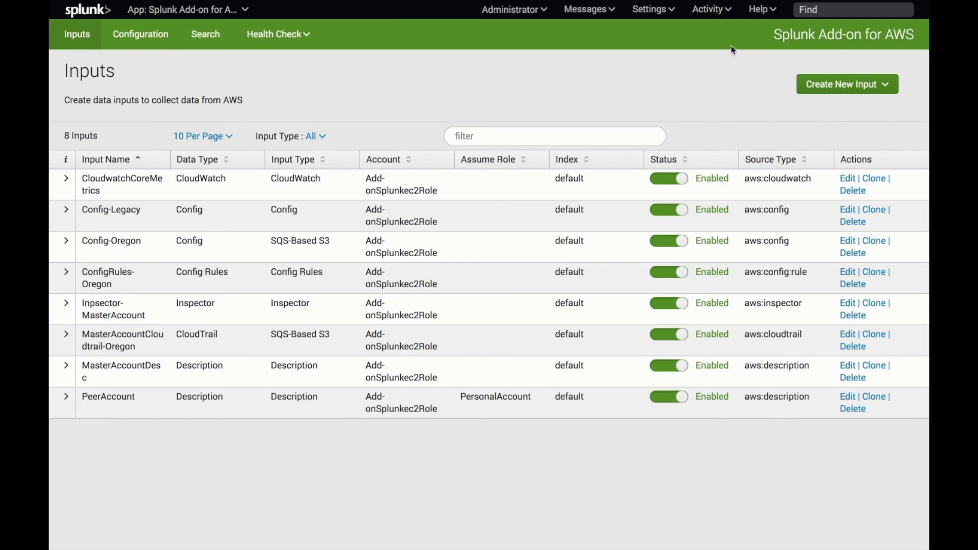
mouse_move(443, 66)
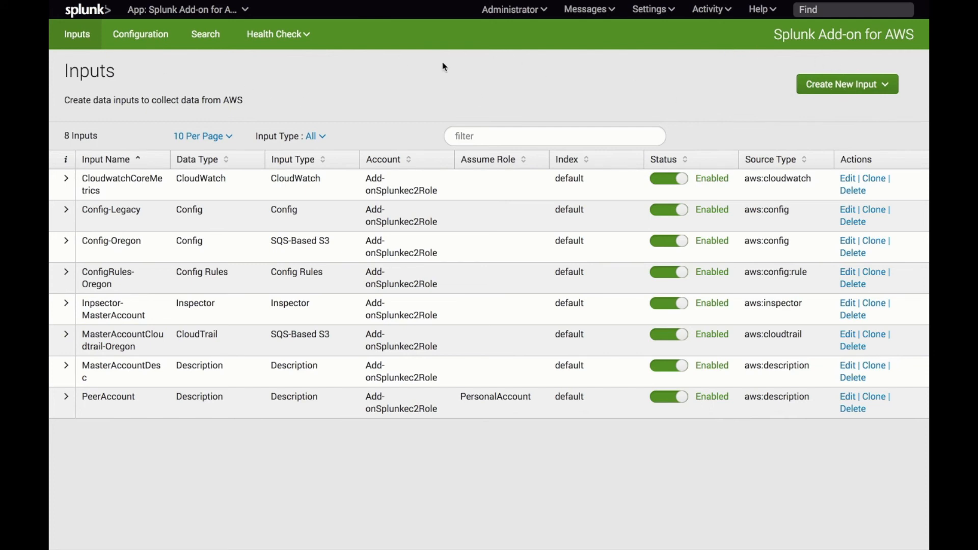
Start a new VPC Flow Logs Kinesis input using the Add-onSplunkec2Role account.
left_click(848, 84)
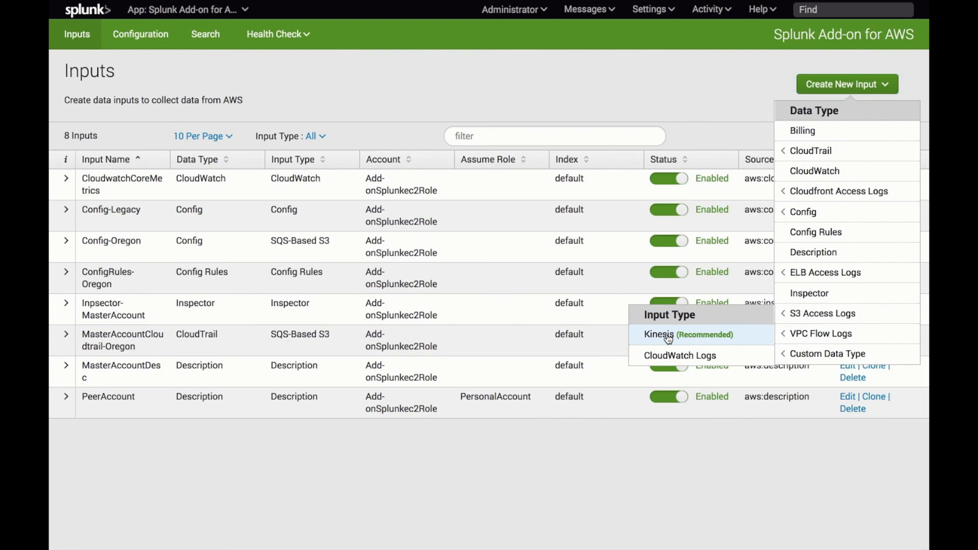
left_click(659, 335)
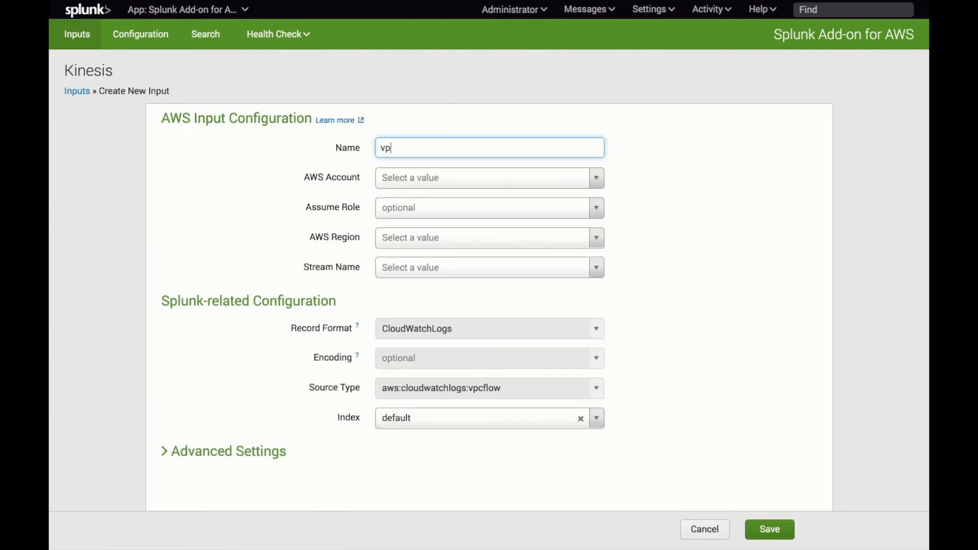
left_click(489, 177)
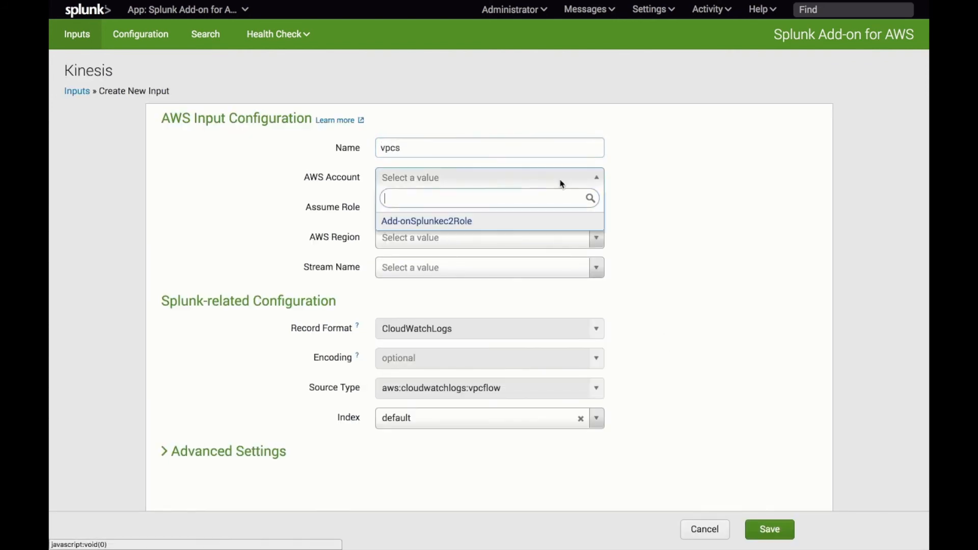
left_click(426, 222)
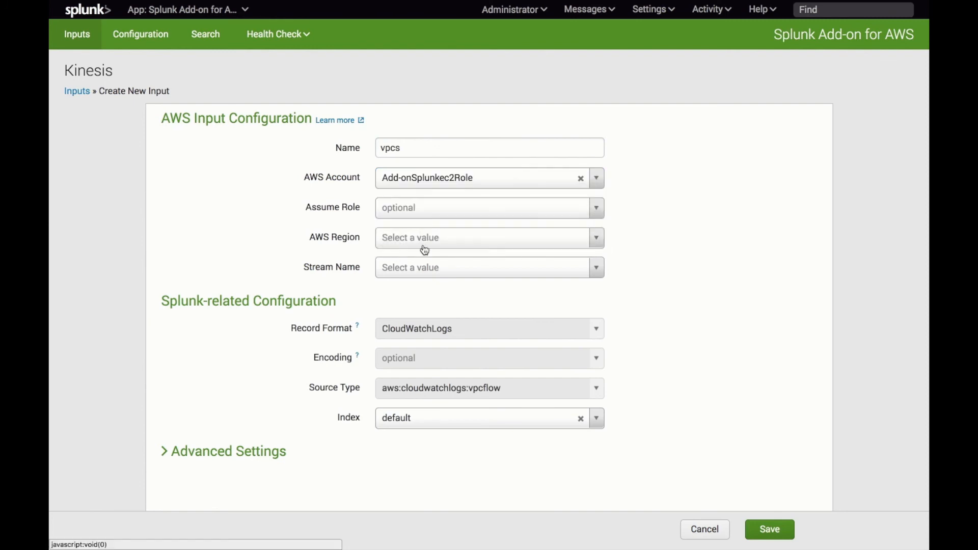
Set region US West (Oregon) and source stream VPCStream, then save the vpcs input.
left_click(489, 238)
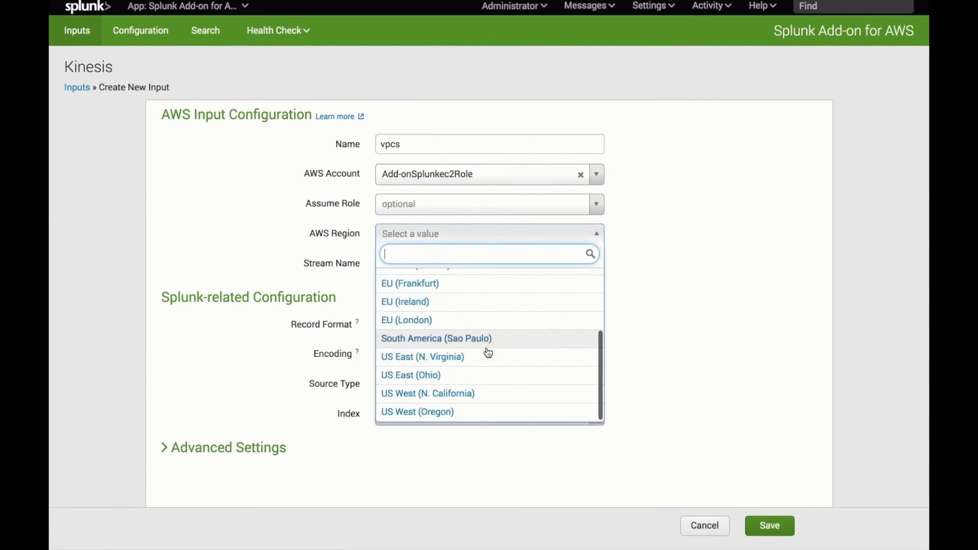
left_click(417, 412)
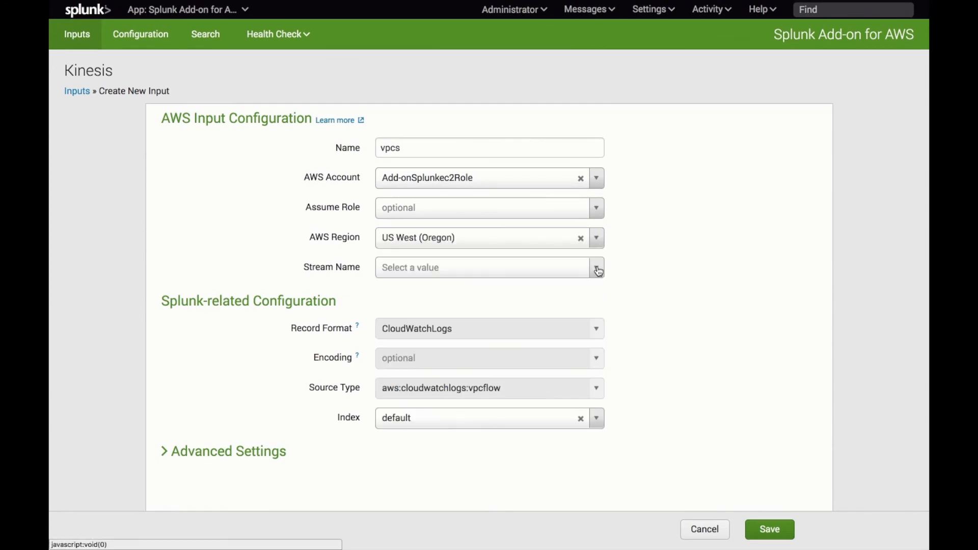
left_click(596, 268)
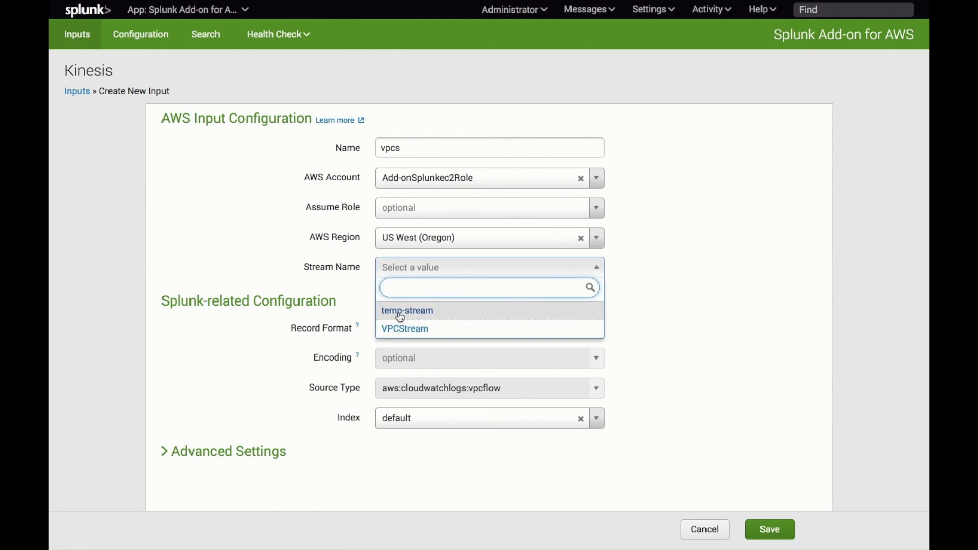
left_click(405, 328)
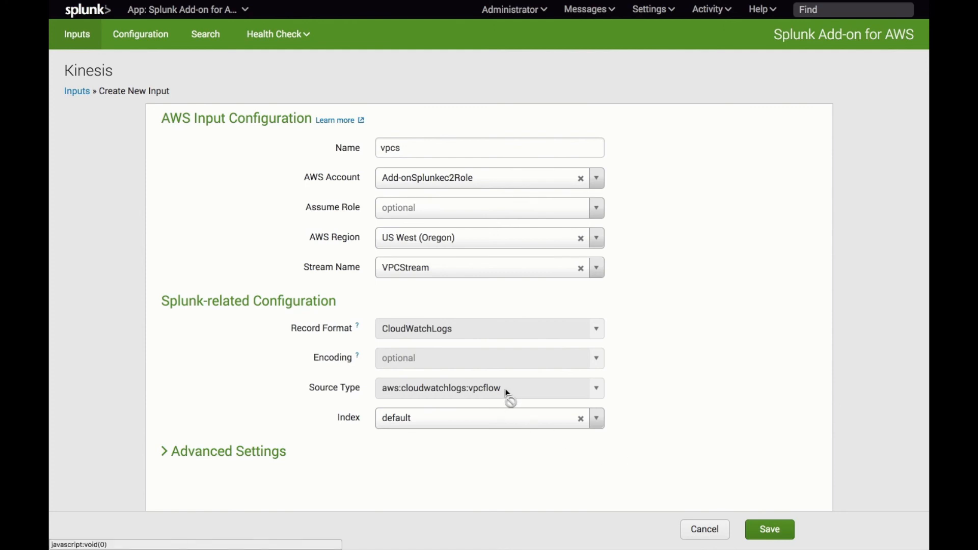
mouse_move(471, 398)
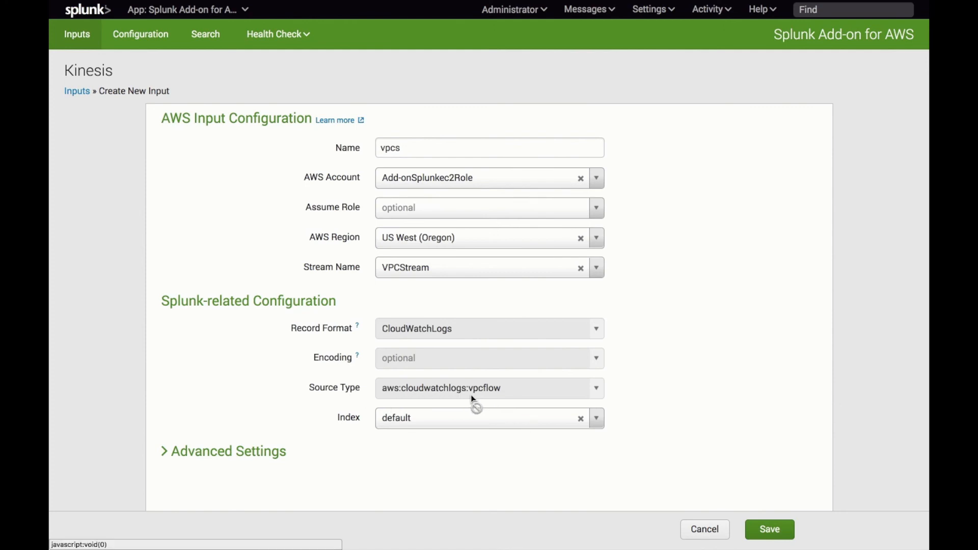
mouse_move(524, 426)
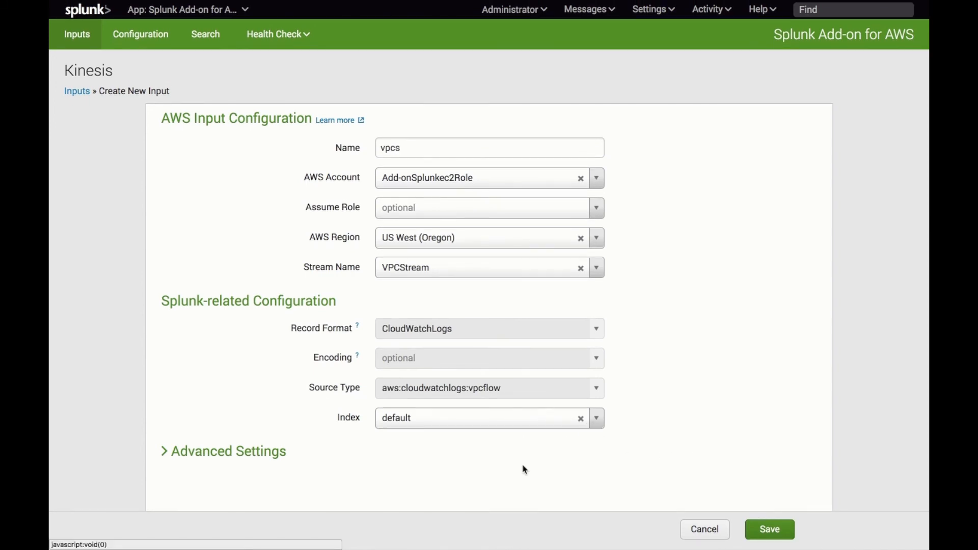
left_click(769, 544)
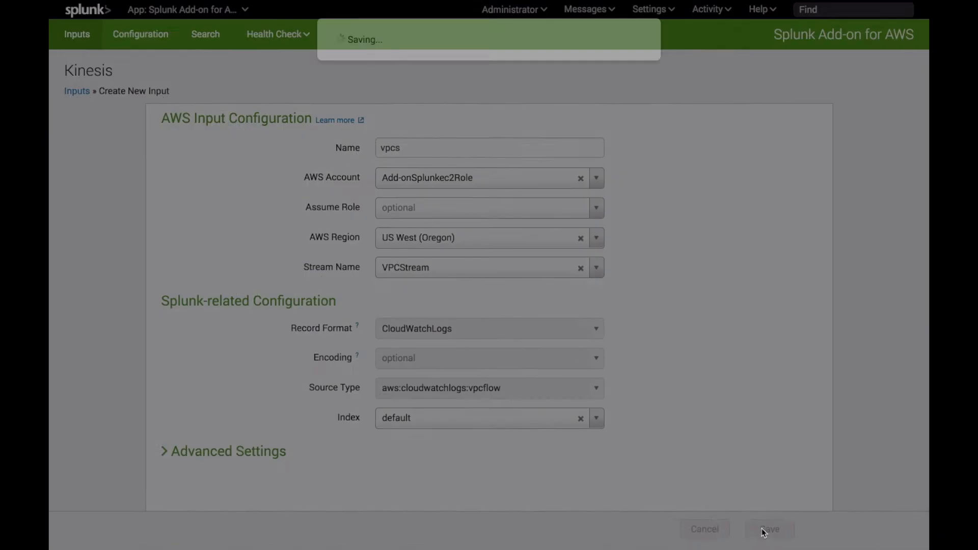
left_click(783, 543)
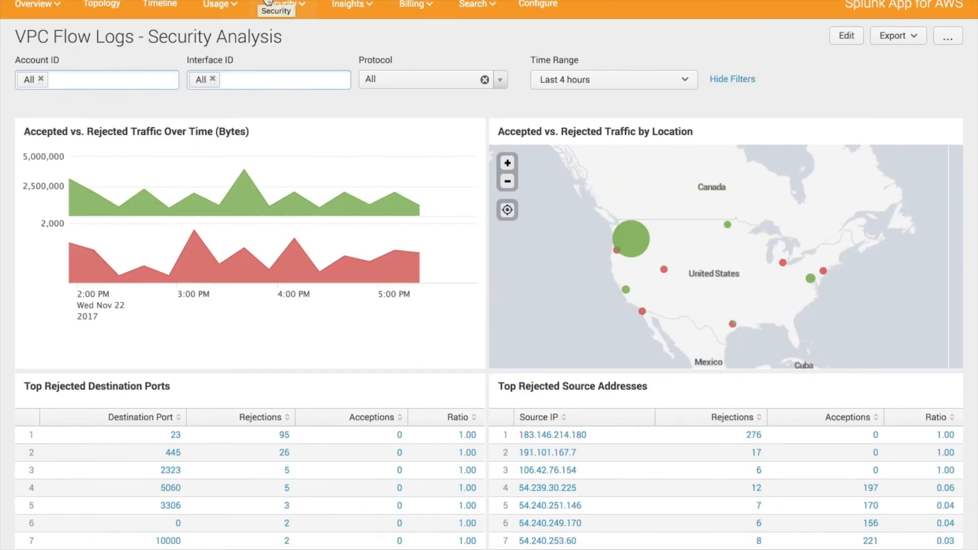
View the VPC Flow Logs - Security Analysis dashboard's accepted vs. rejected traffic and top rejected ports.
left_click(278, 4)
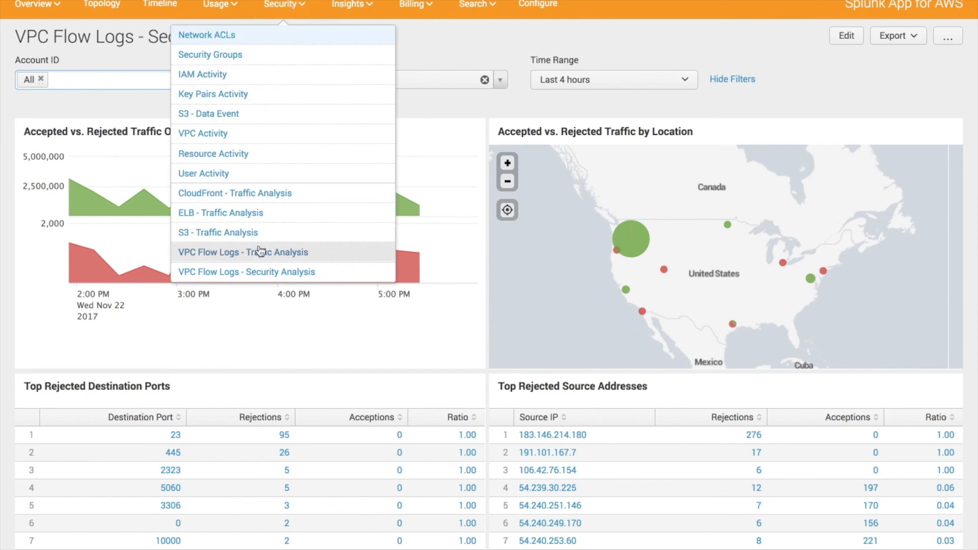
mouse_move(301, 277)
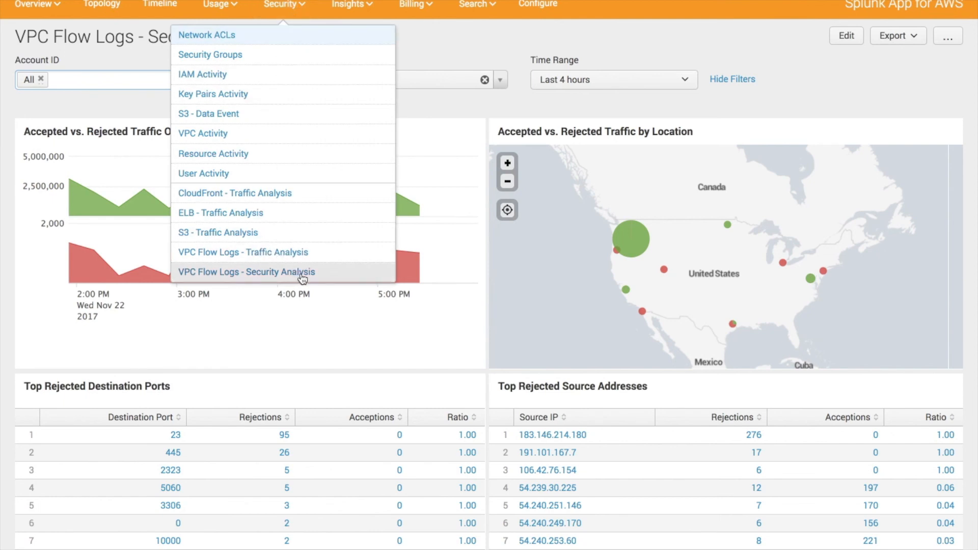
left_click(245, 272)
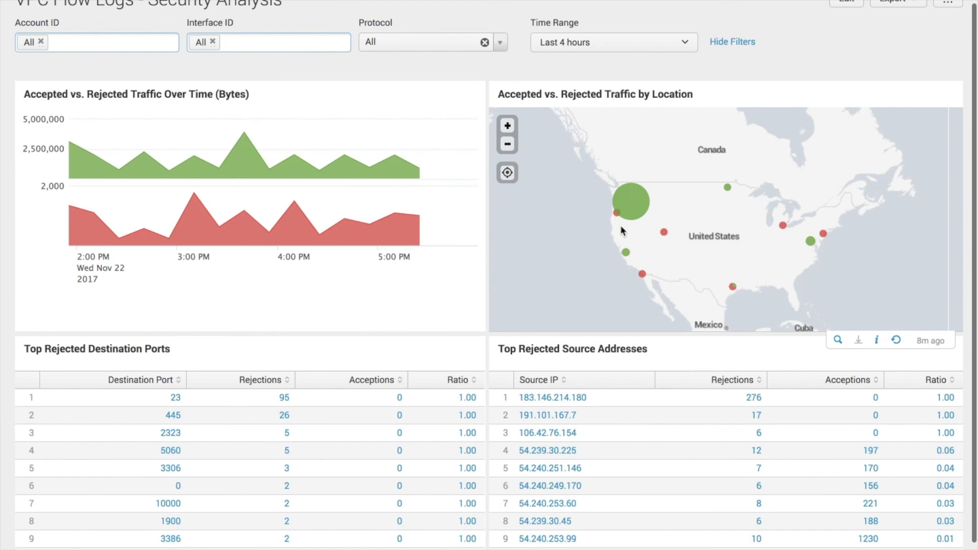
mouse_move(595, 311)
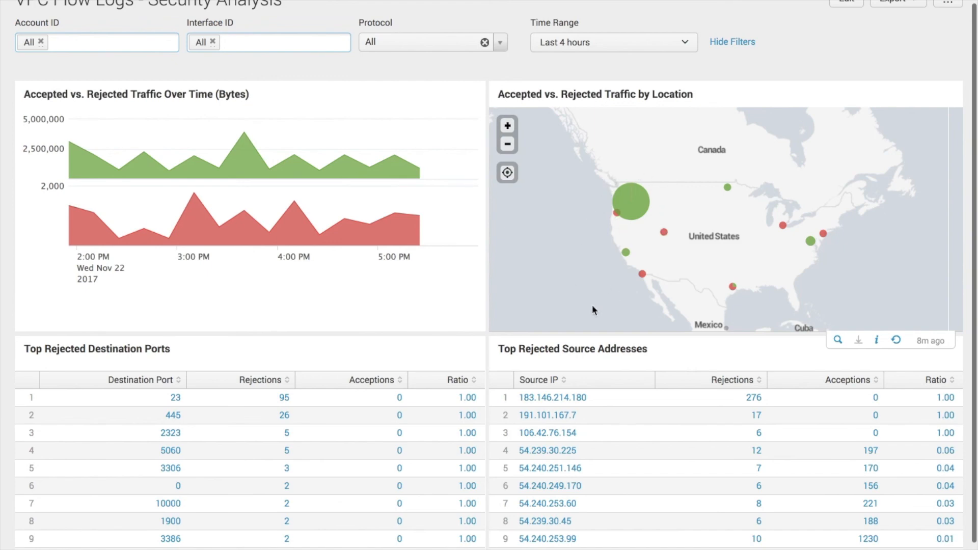
scroll("down", 3)
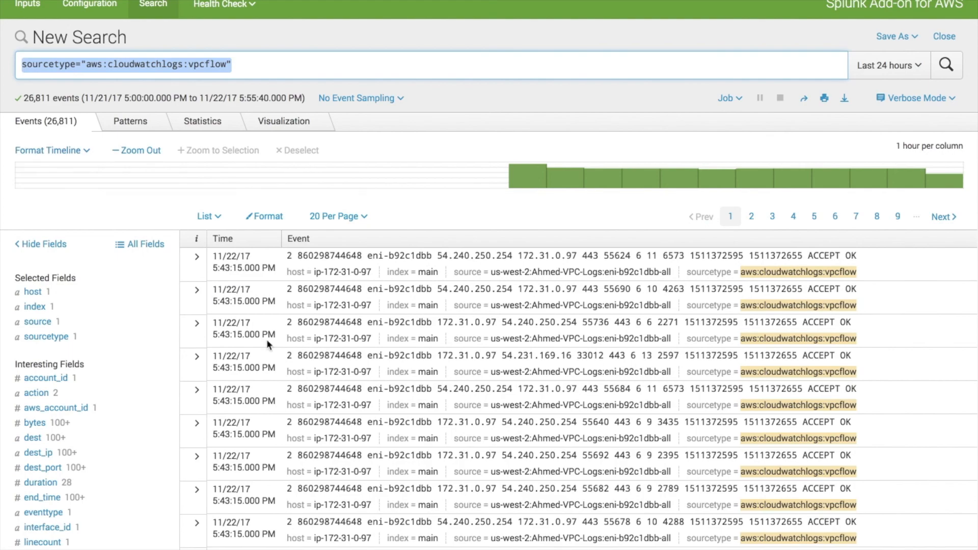
Highlight the account number in one of the 26,811 aws:cloudwatchlogs:vpcflow events returned.
double_click(327, 322)
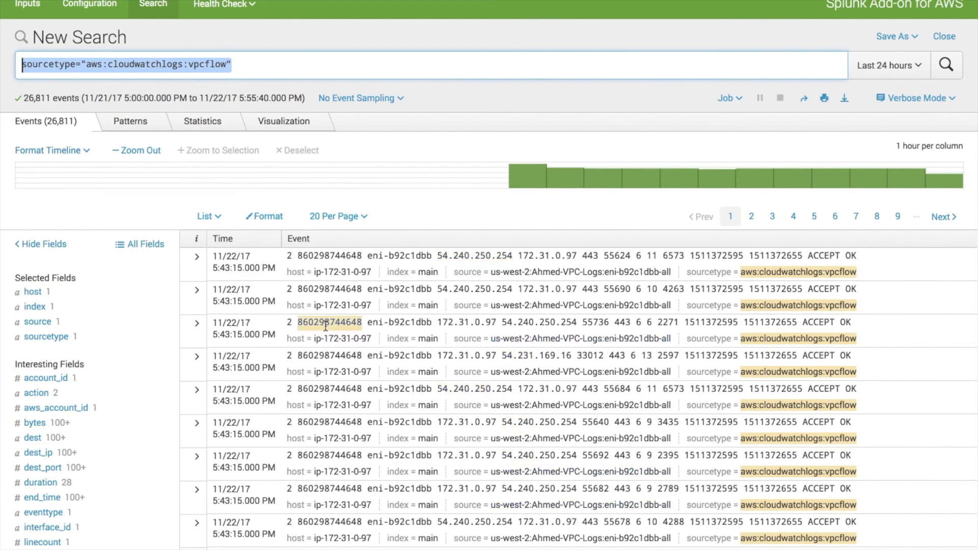